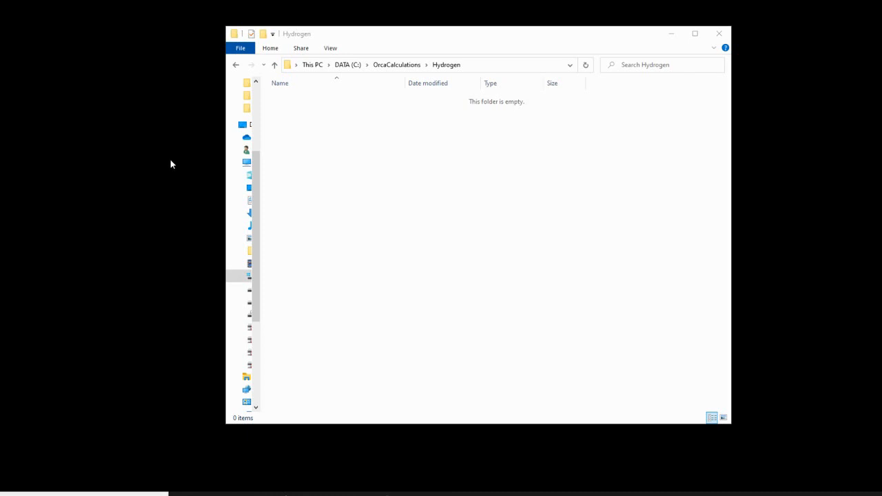
pyautogui.moveTo(409, 190)
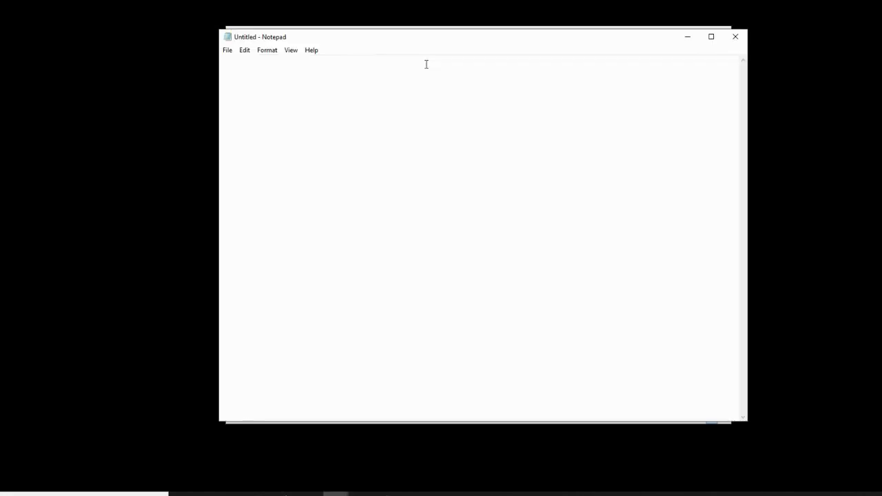
# Write the '! PBE0' method line in the blank Notepad document.
pyautogui.click(224, 63)
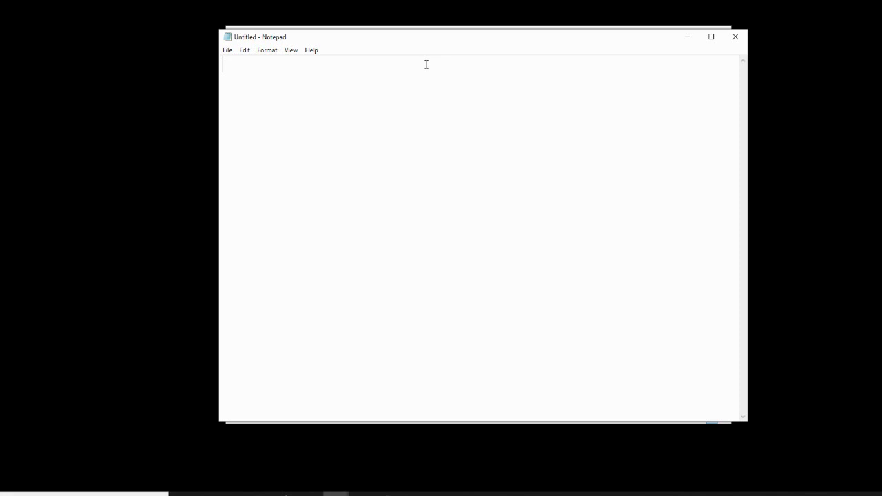
pyautogui.write('!')
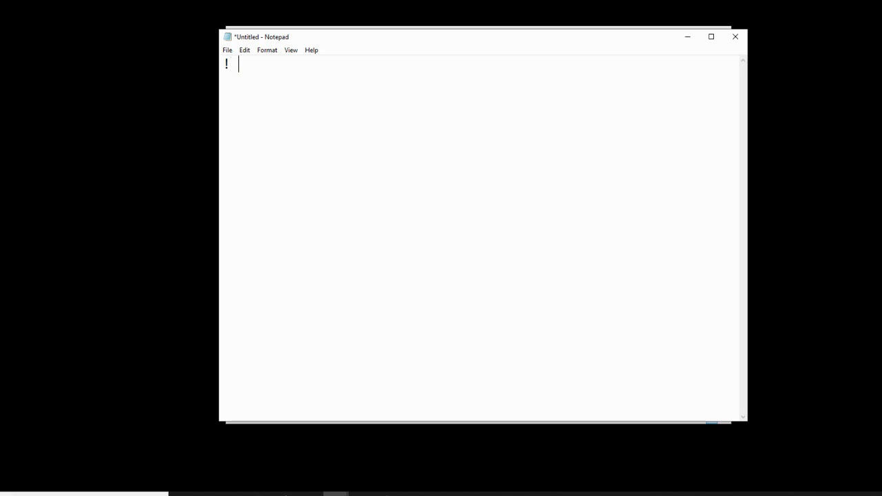
pyautogui.write('PBE0')
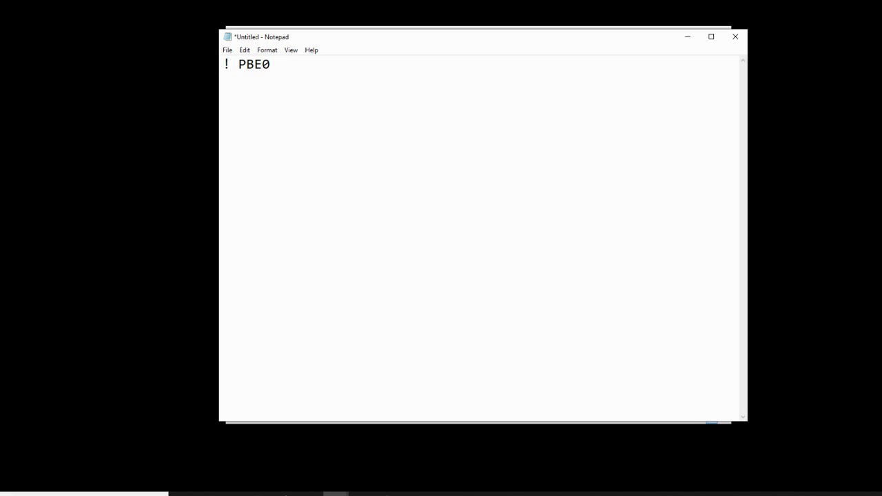
pyautogui.press('Enter')
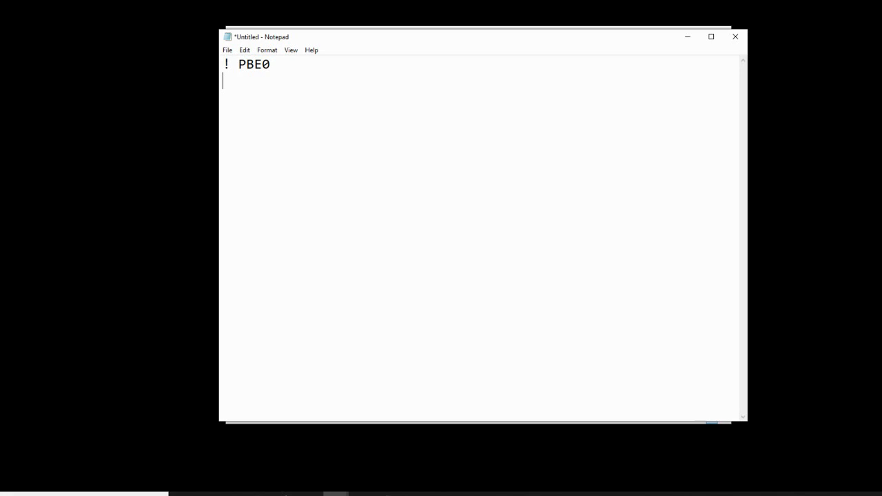
# Add the coordinate block '* xyz 0 2', 'H 0 0 0' and a closing '*'.
pyautogui.write('*')
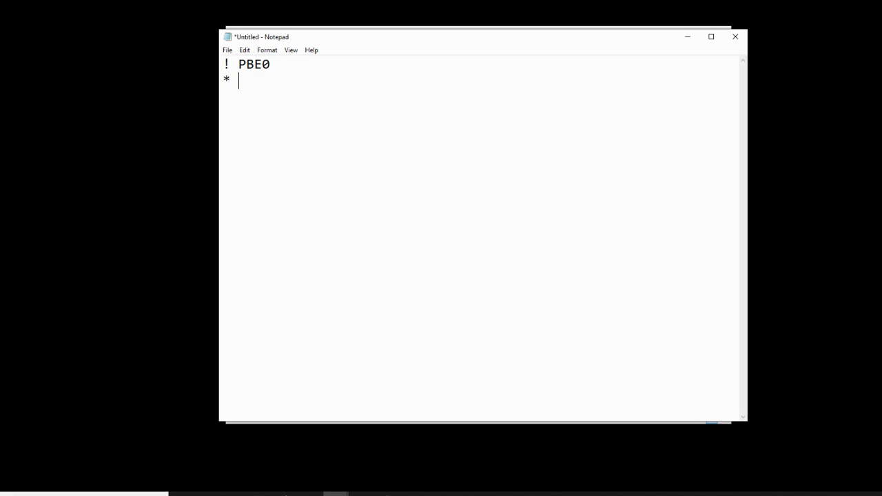
pyautogui.write('xyz')
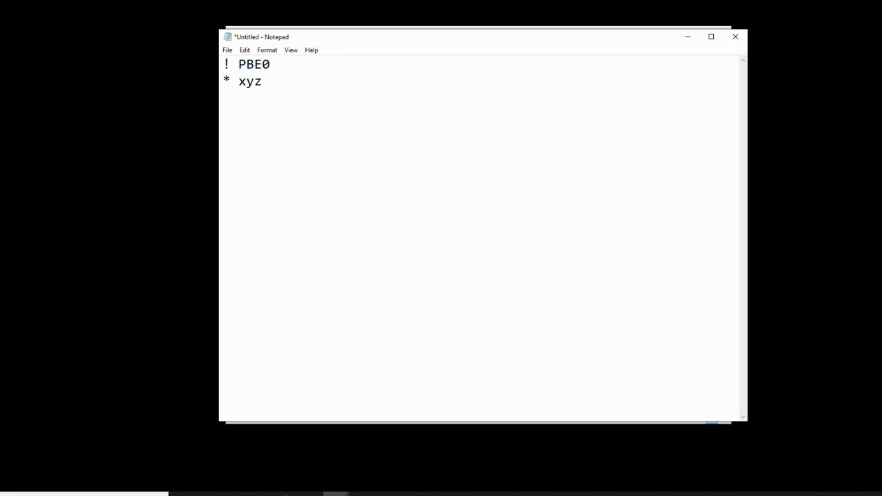
pyautogui.write('0')
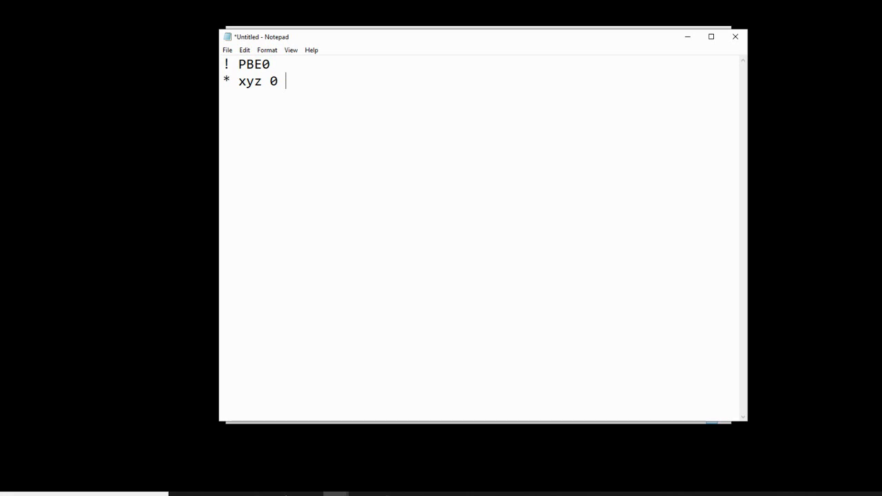
pyautogui.write('2')
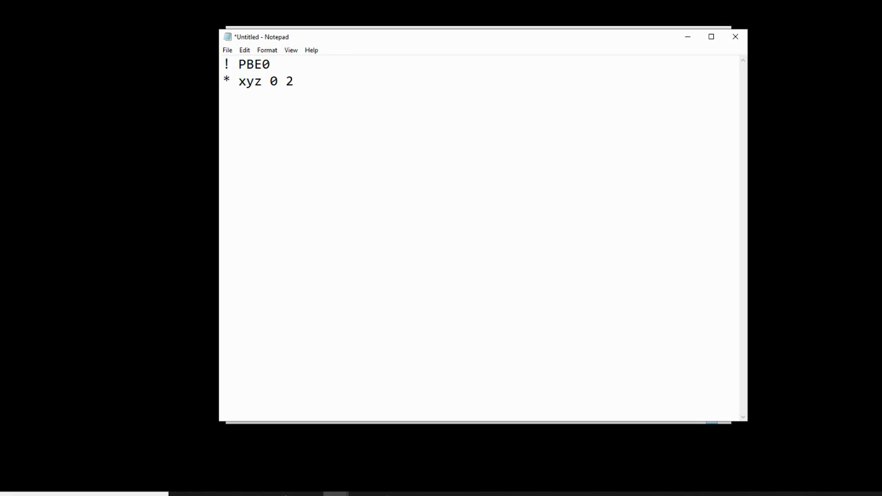
pyautogui.press('Enter')
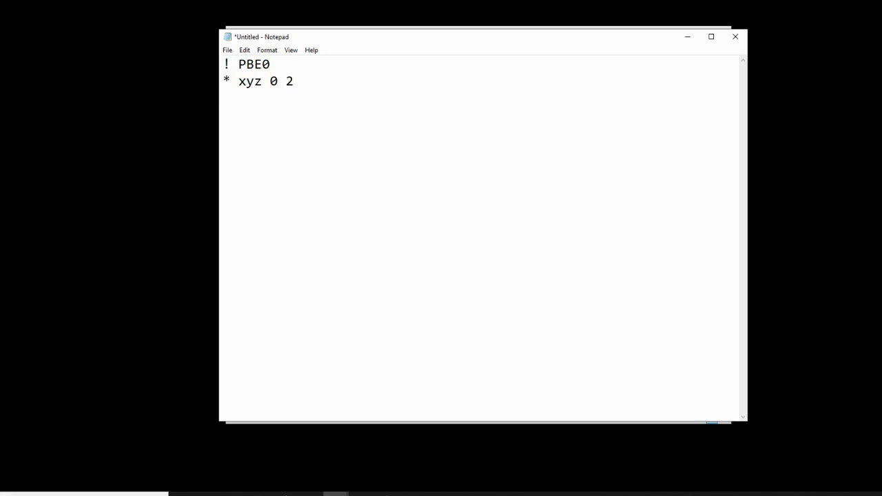
pyautogui.write('H')
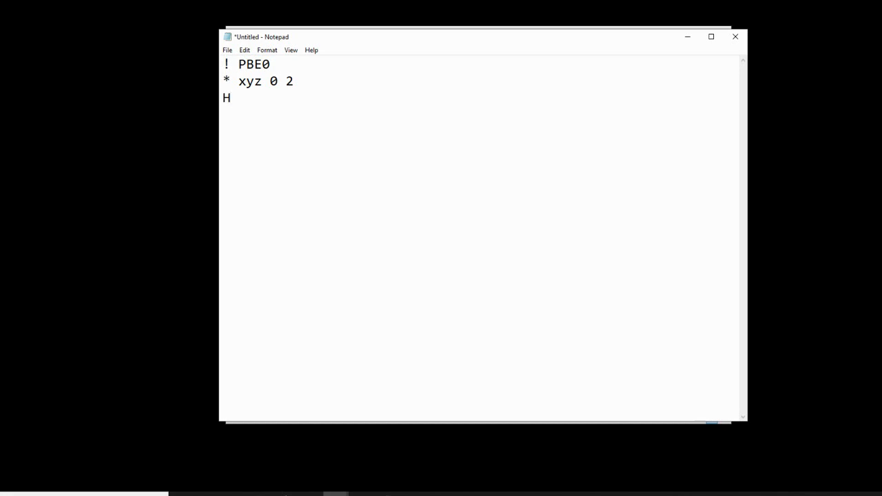
pyautogui.write('0')
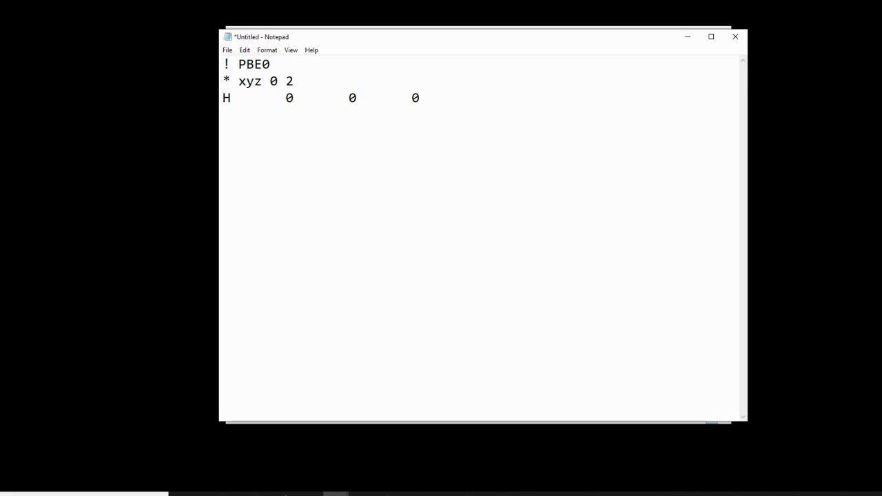
pyautogui.write('*')
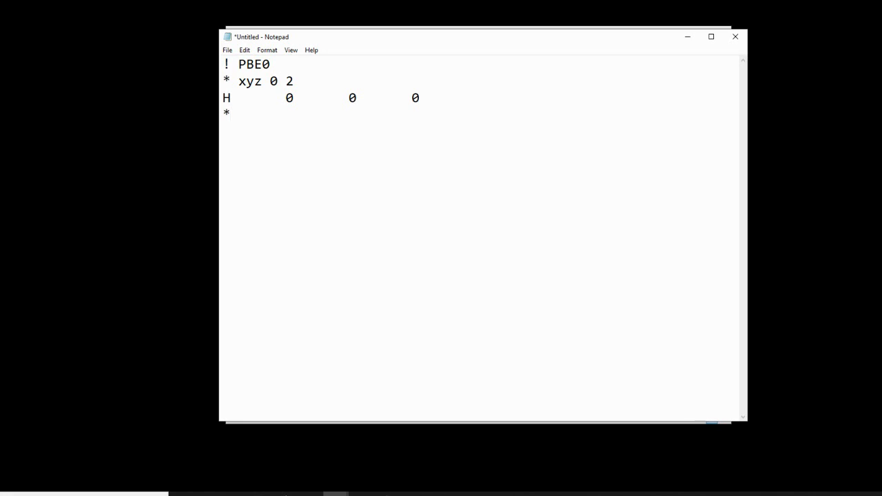
pyautogui.click(232, 113)
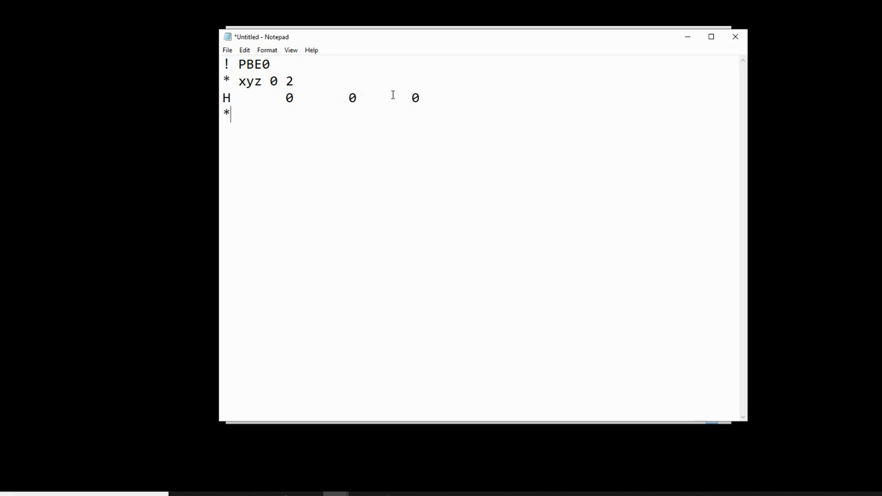
pyautogui.moveTo(465, 111)
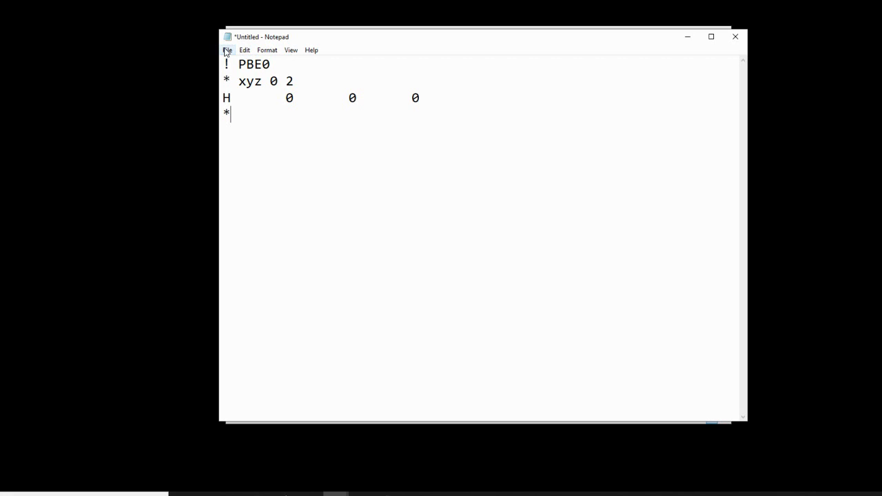
# Save the document as hydrogen.inp with Save as type All Files (*.*).
pyautogui.click(227, 49)
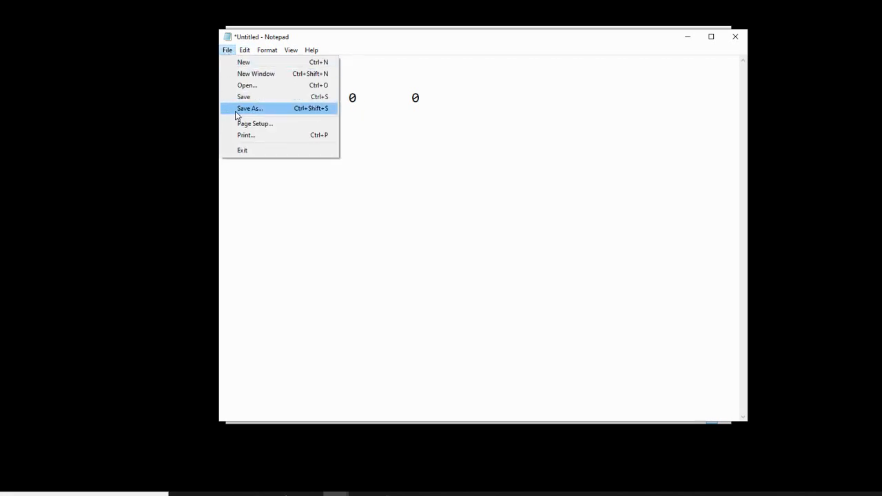
pyautogui.click(250, 109)
pyautogui.write('hydrogen.inp')
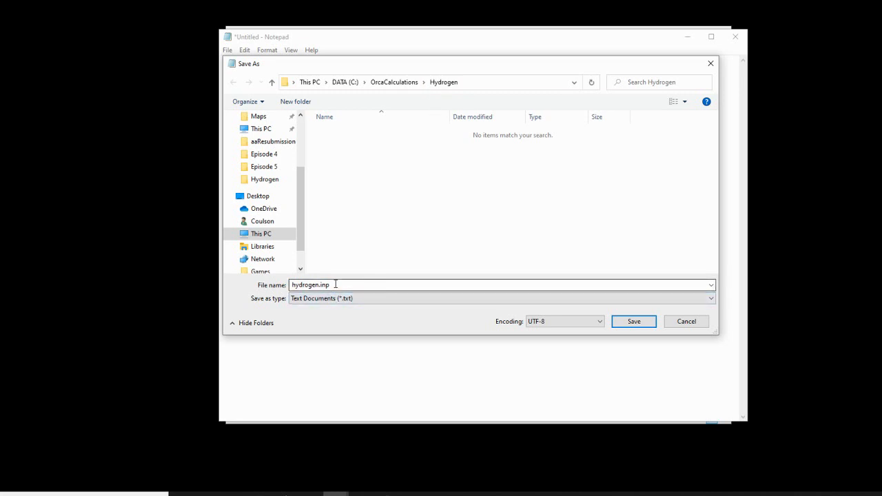
pyautogui.click(501, 297)
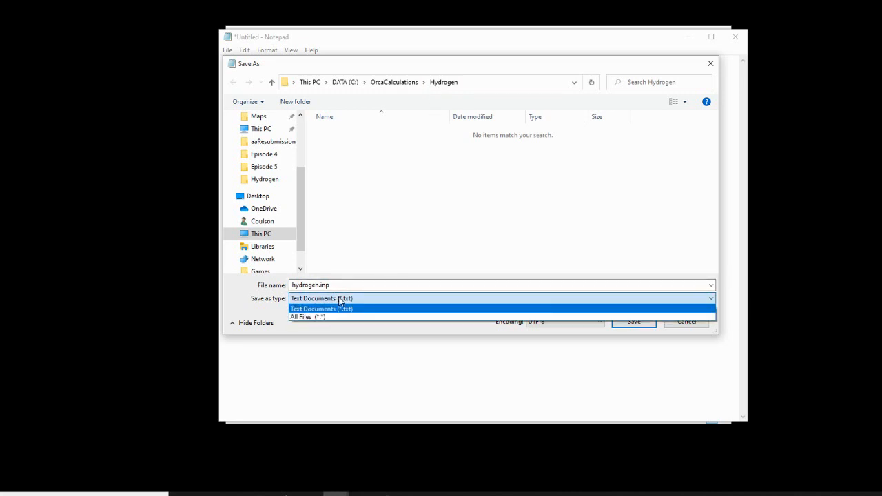
pyautogui.click(308, 316)
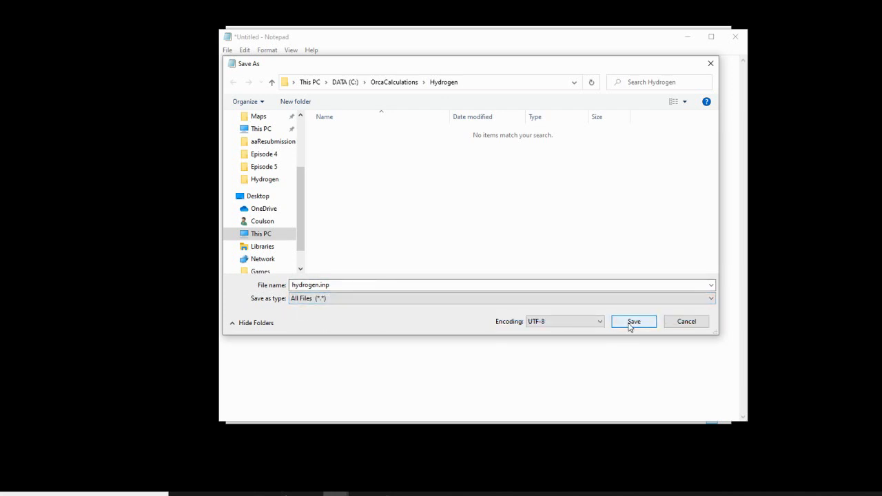
pyautogui.click(632, 321)
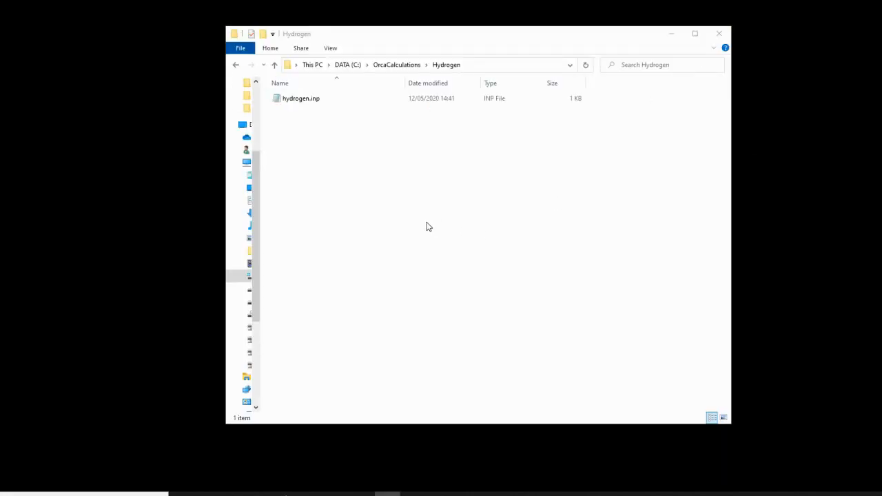
pyautogui.moveTo(345, 170)
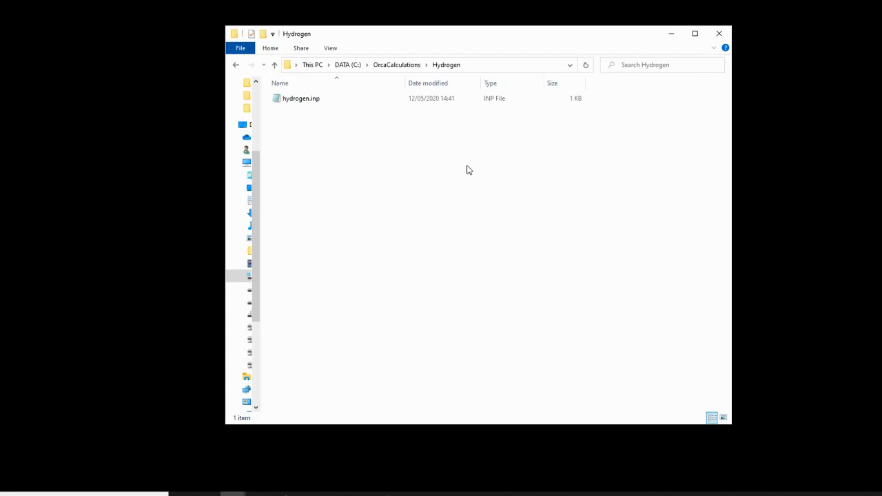
pyautogui.moveTo(481, 165)
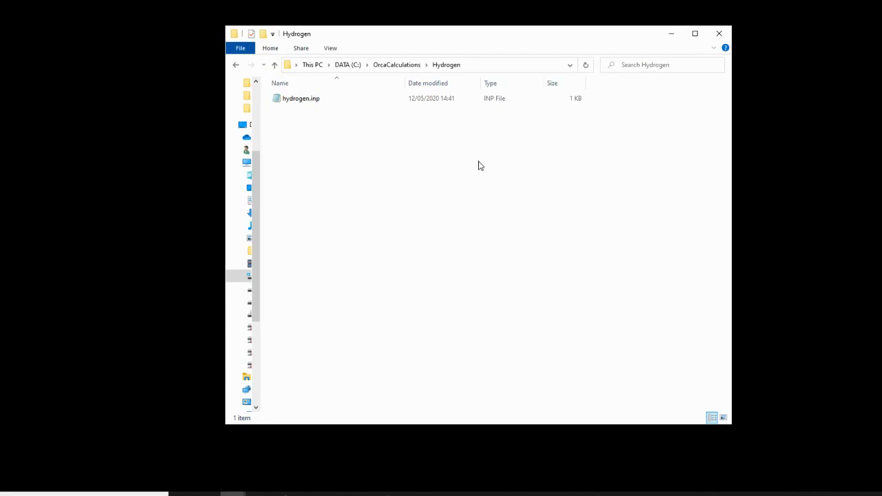
pyautogui.moveTo(513, 72)
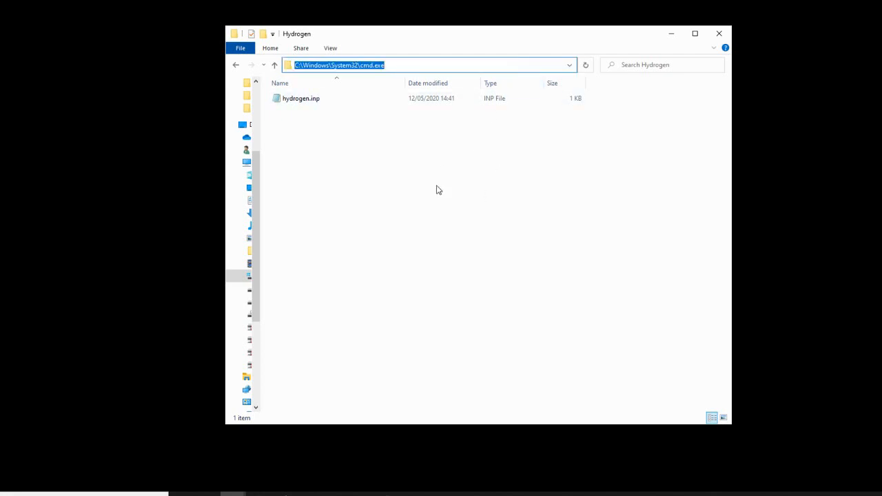
# Type cmd in the Hydrogen folder's address bar to launch Command Prompt there.
pyautogui.write('cmd')
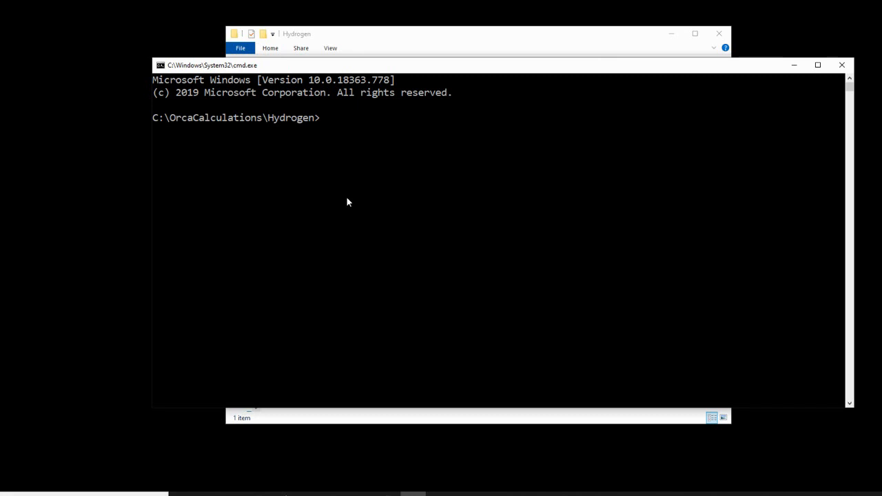
# Type the command 'orca hydrogen.inp>hydrogen.out' at the prompt.
pyautogui.write('orca')
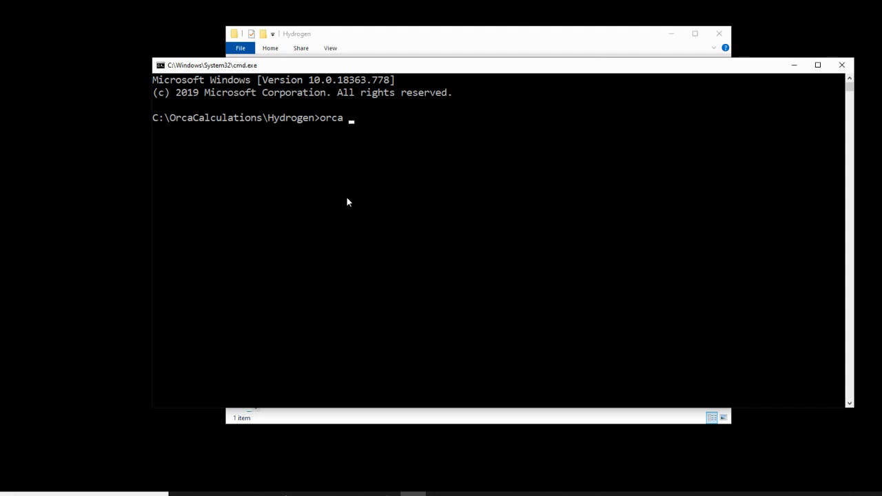
pyautogui.write('hydrogen.i')
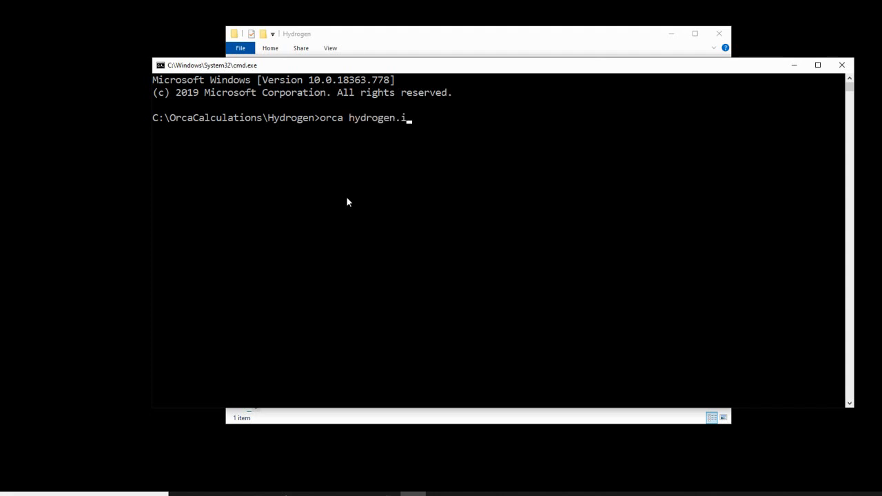
pyautogui.write('np>h')
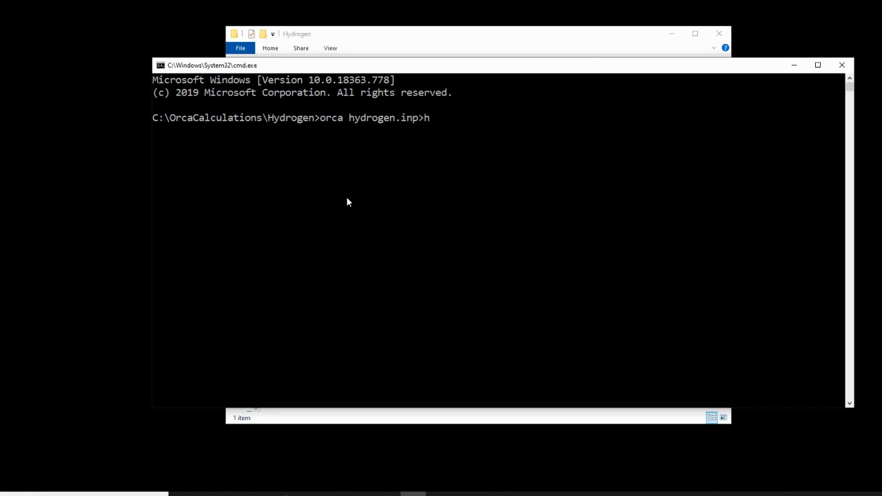
pyautogui.write('ydrogen.out')
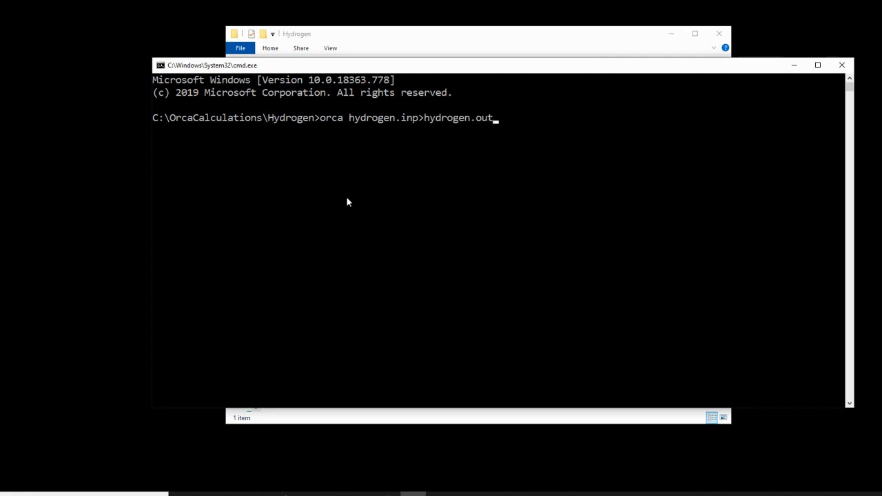
pyautogui.moveTo(344, 152)
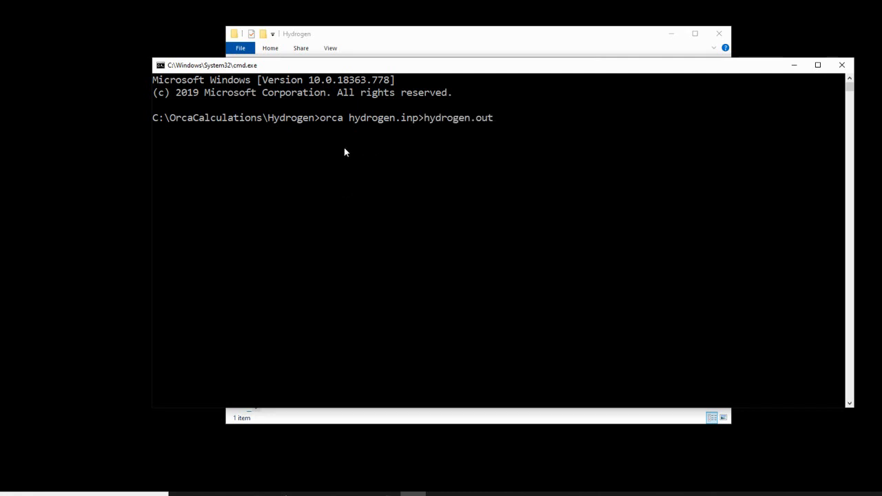
pyautogui.moveTo(347, 134)
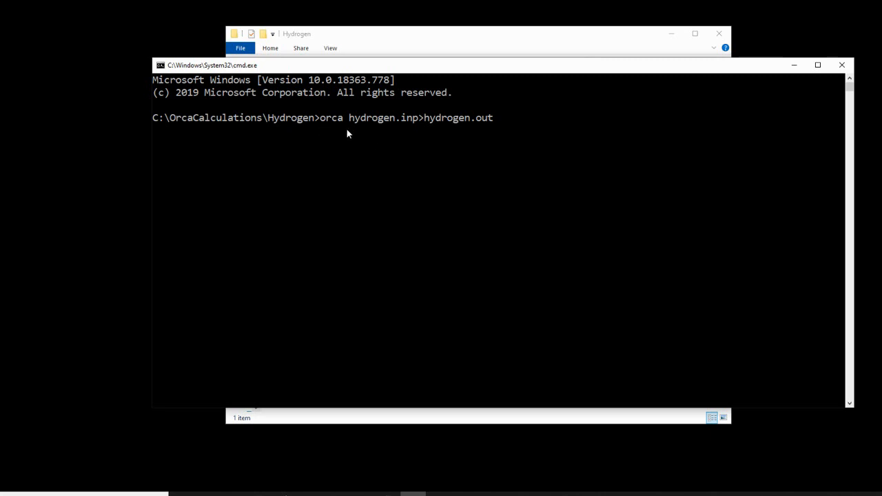
pyautogui.moveTo(478, 135)
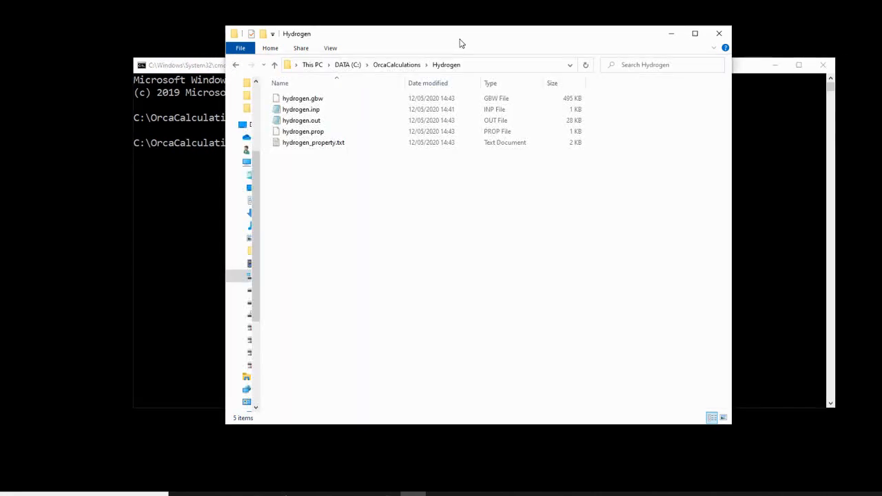
pyautogui.moveTo(313, 142)
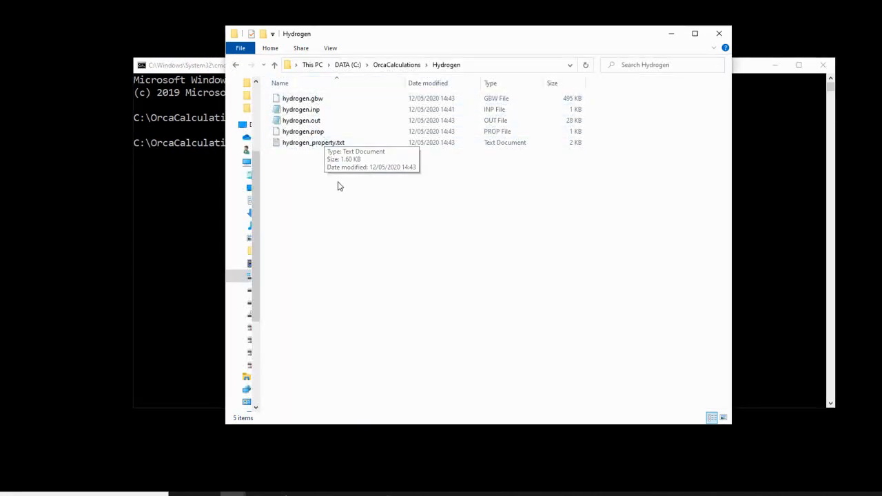
# Open hydrogen.out from the Hydrogen folder in Notepad.
pyautogui.click(301, 120)
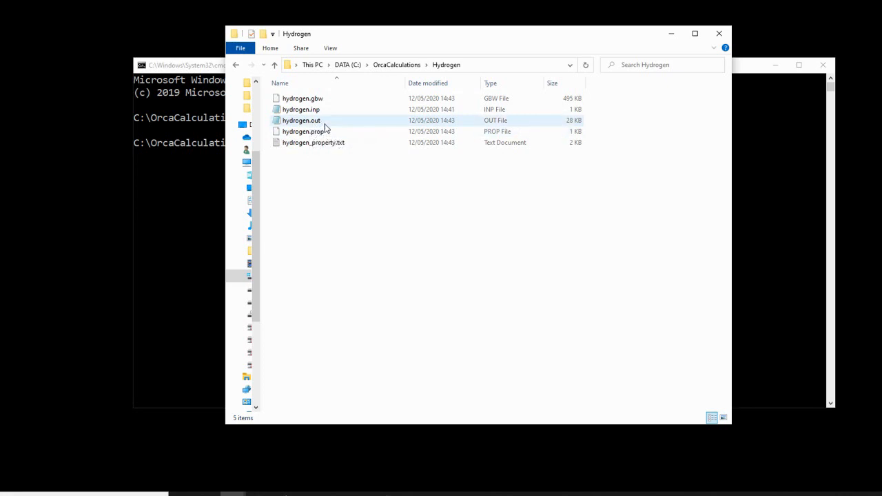
pyautogui.click(301, 120)
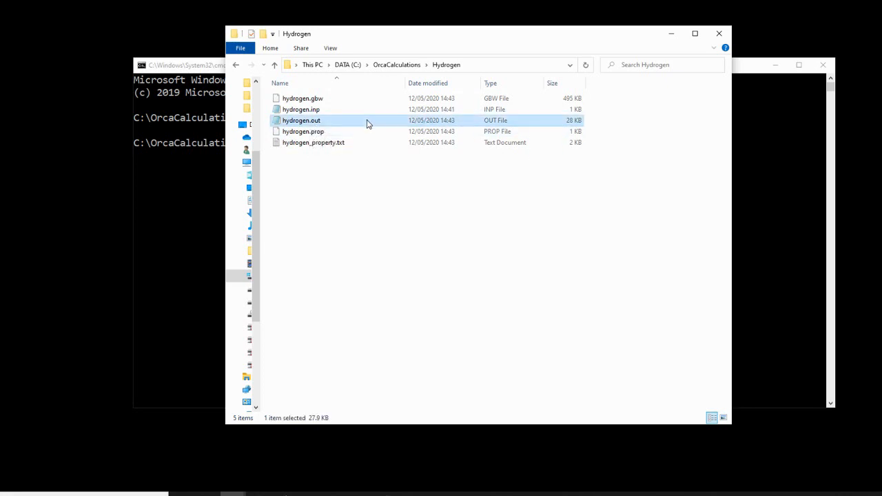
pyautogui.doubleClick(301, 120)
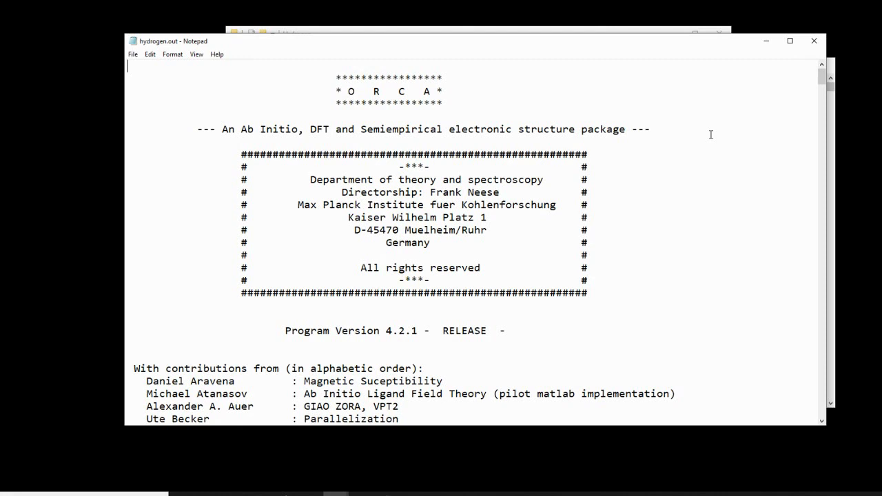
pyautogui.moveTo(687, 159)
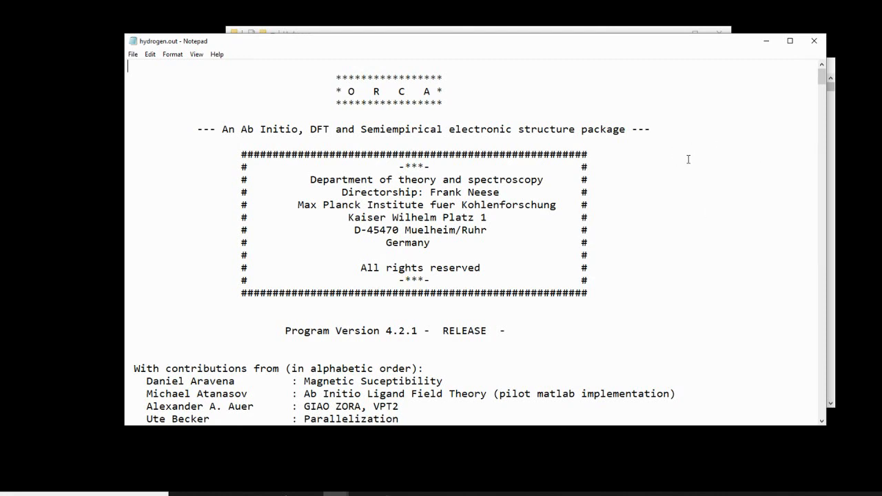
pyautogui.moveTo(698, 176)
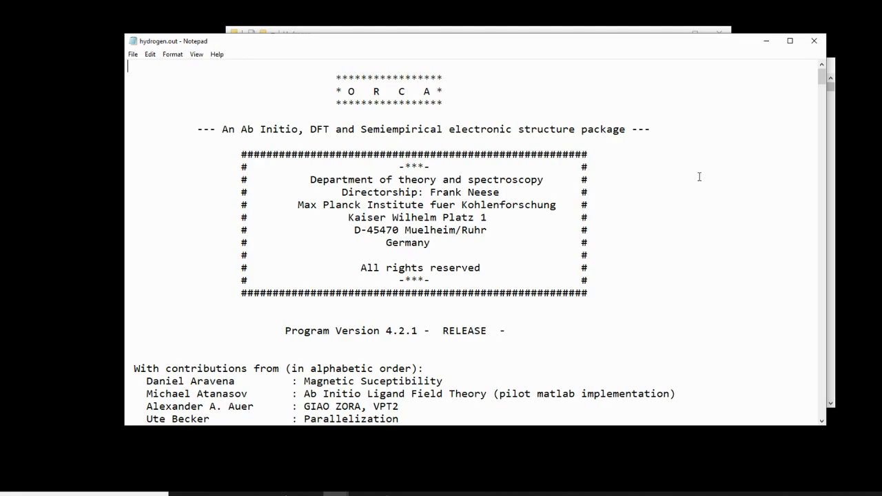
# Scroll hydrogen.out down to the orbital energies and Mulliken analysis, then close Notepad.
pyautogui.scroll(-3)
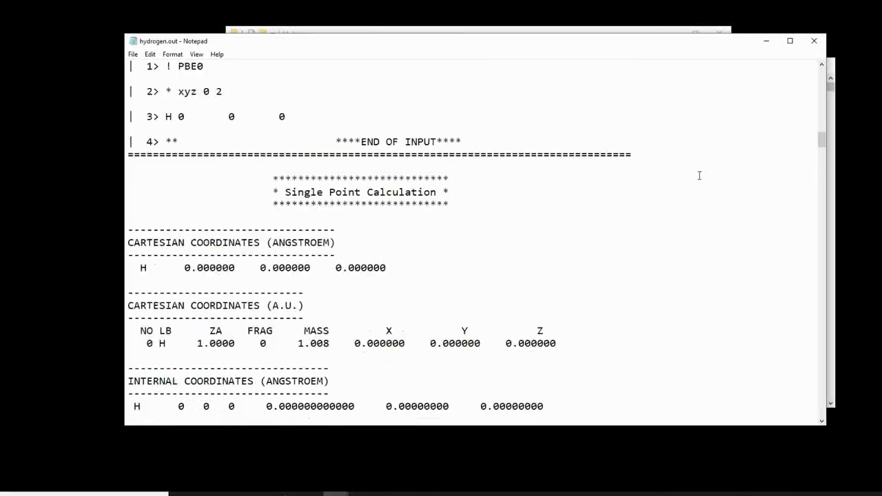
pyautogui.scroll(-3)
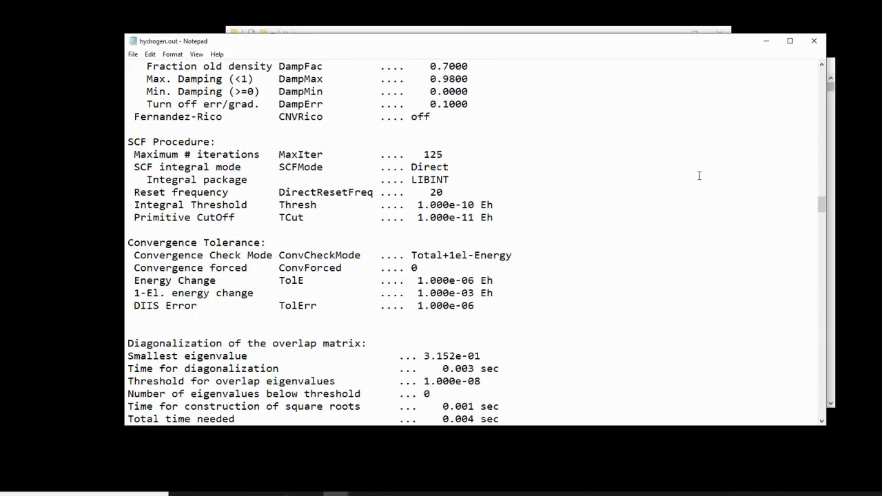
pyautogui.scroll(-3)
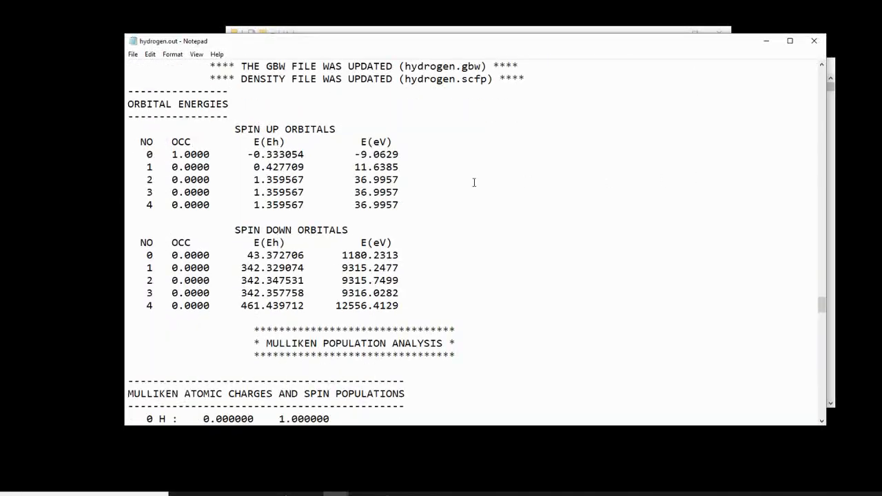
pyautogui.moveTo(215, 129)
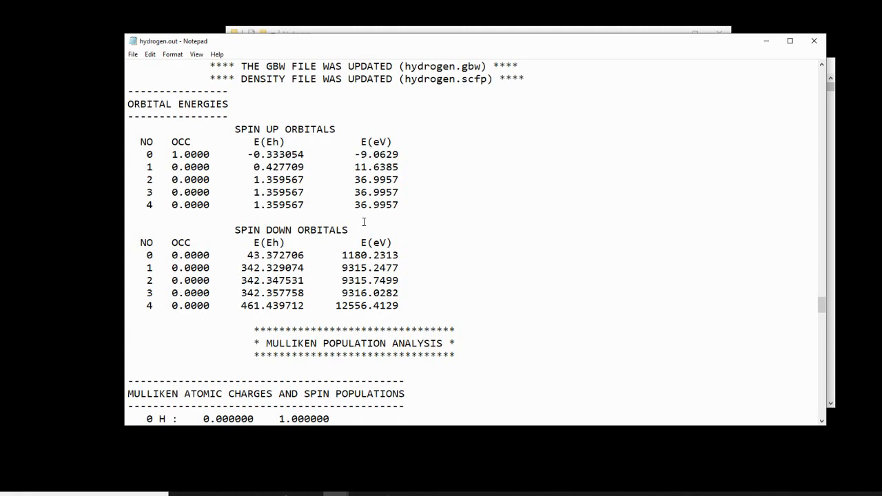
pyautogui.moveTo(257, 161)
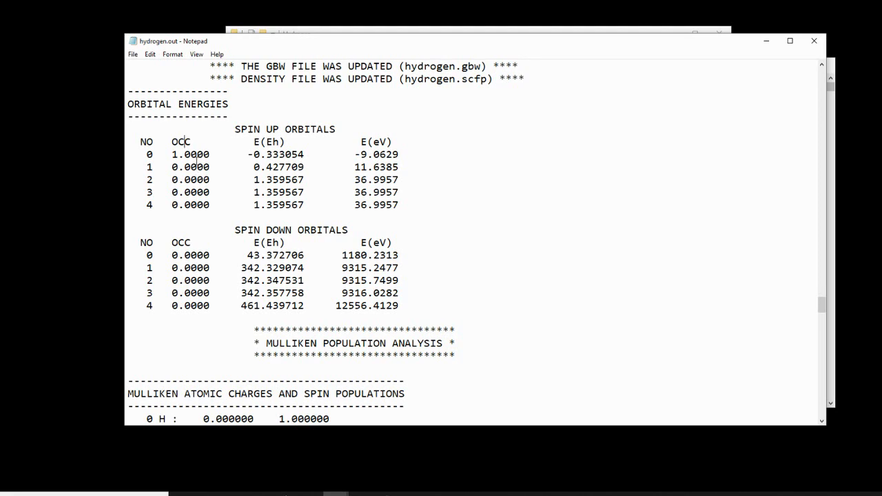
pyautogui.moveTo(144, 158)
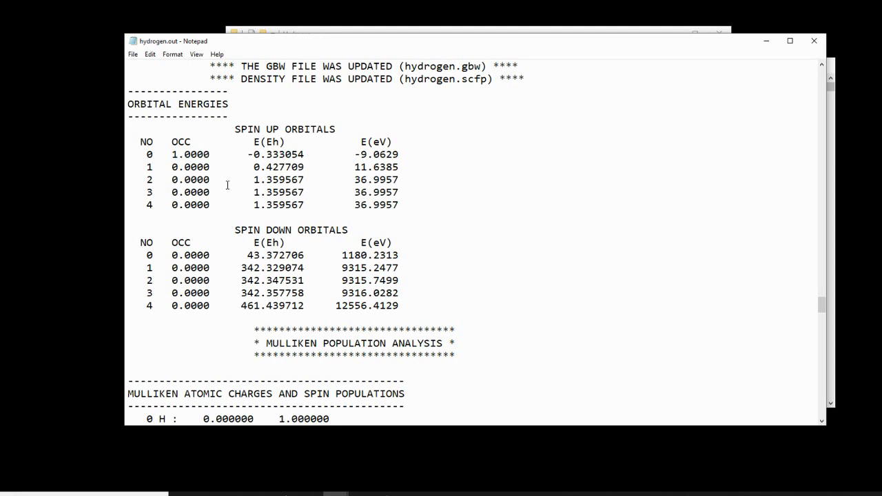
pyautogui.click(166, 154)
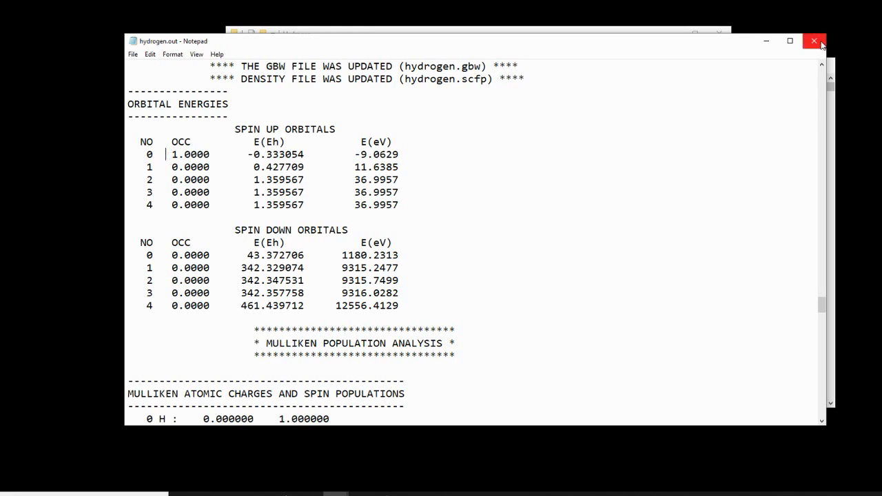
pyautogui.click(813, 40)
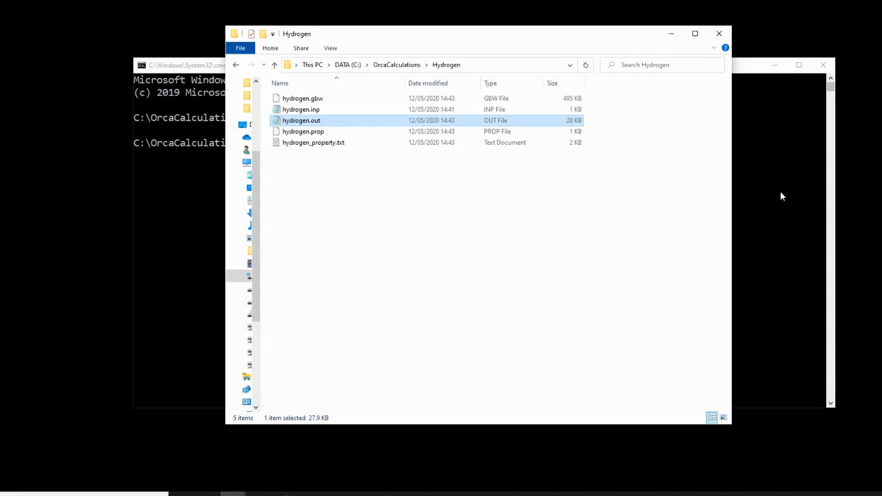
# Run 'orca_plot hydrogen.gbw -i' in Command Prompt to start the interactive menu.
pyautogui.click(193, 64)
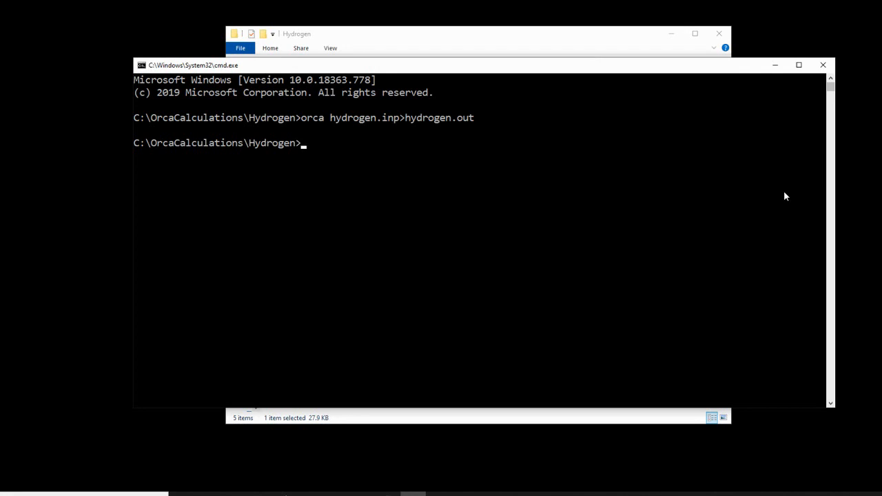
pyautogui.write('o')
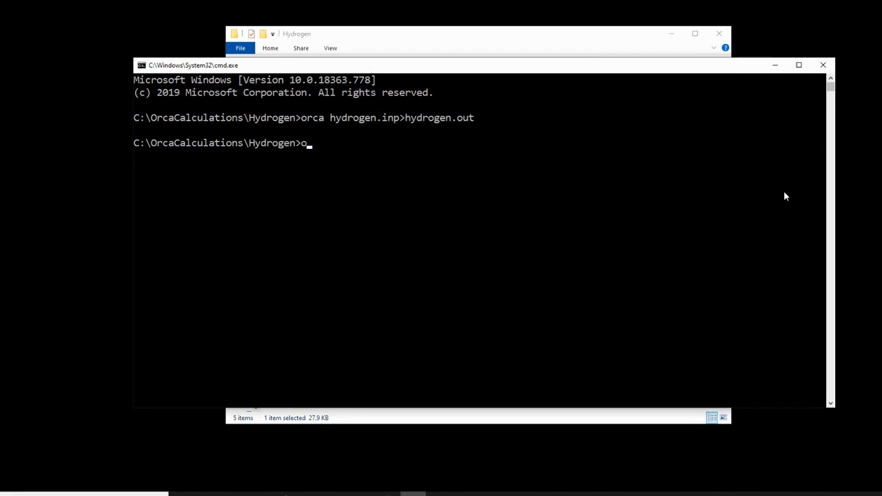
pyautogui.write('rca_plo')
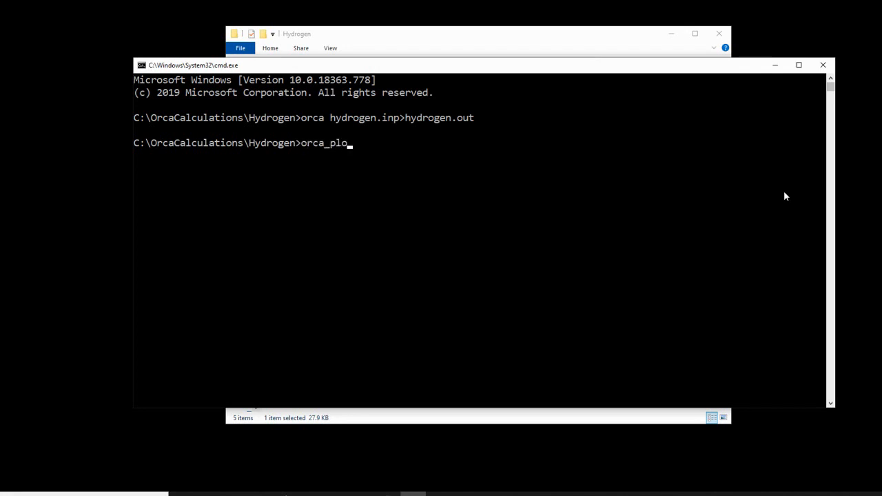
pyautogui.write('t hydrog')
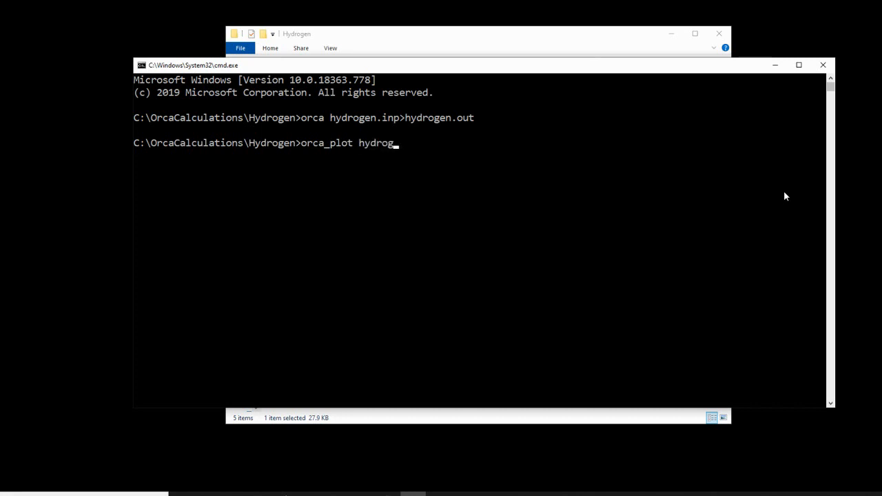
pyautogui.write('en.gbw')
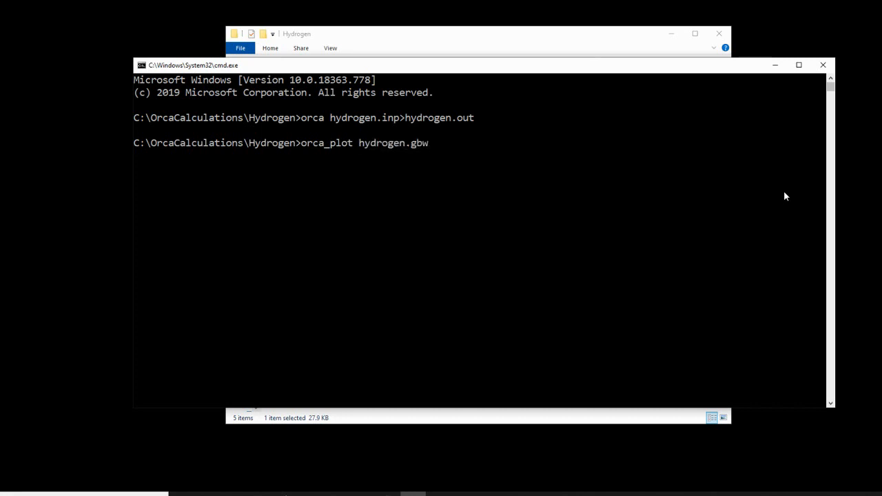
pyautogui.write('-i')
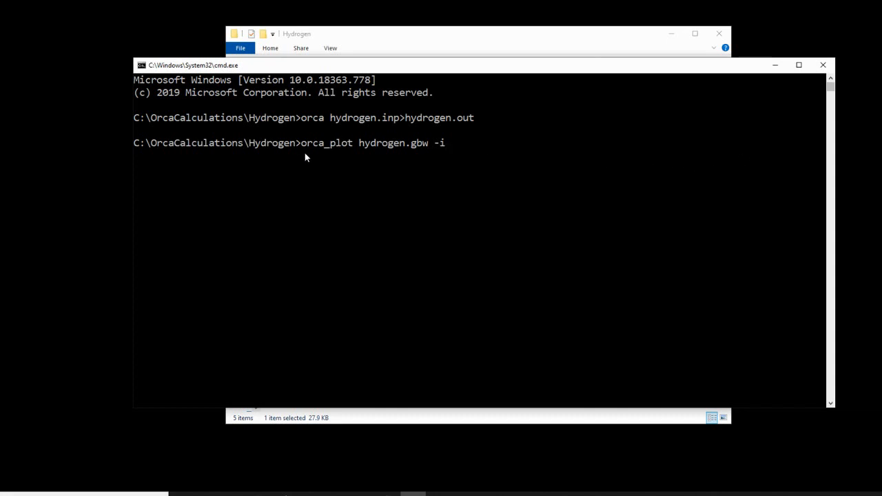
pyautogui.moveTo(369, 157)
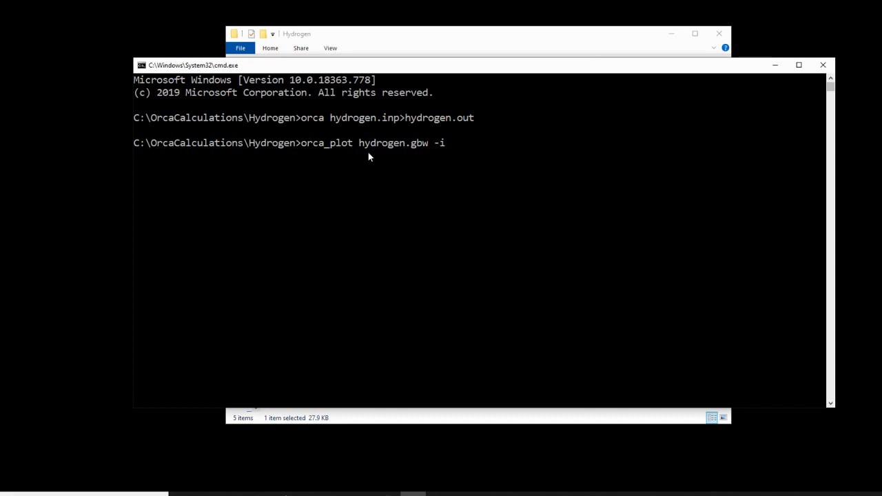
pyautogui.moveTo(428, 155)
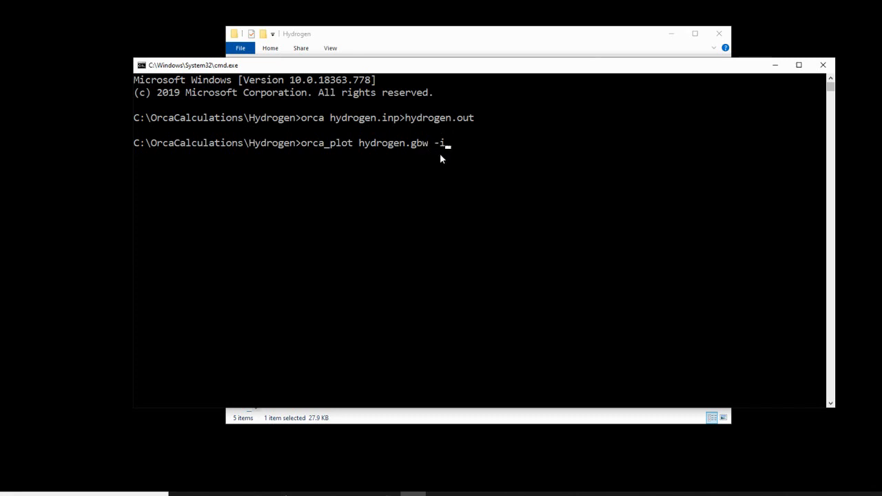
pyautogui.press('enter')
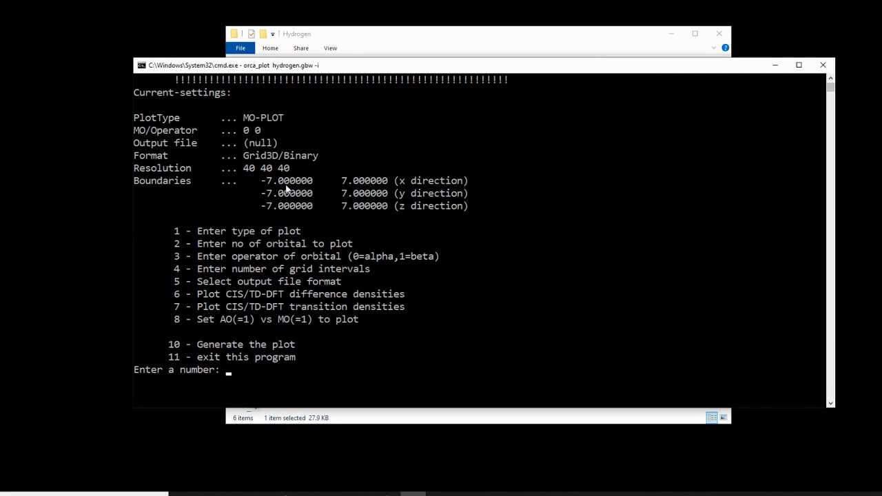
# Set the plot type to atomic orbitals (6) and orbital number 0, then generate hydrogen.ao0.cube.
pyautogui.write('1')
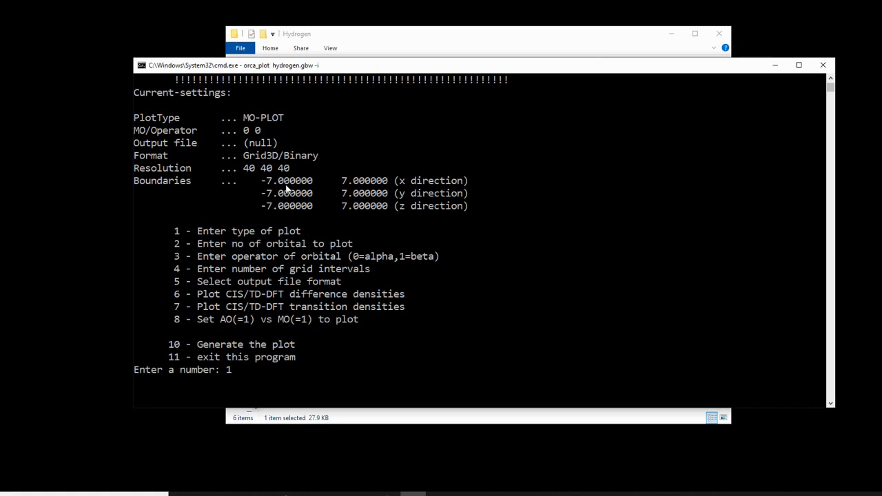
pyautogui.moveTo(492, 246)
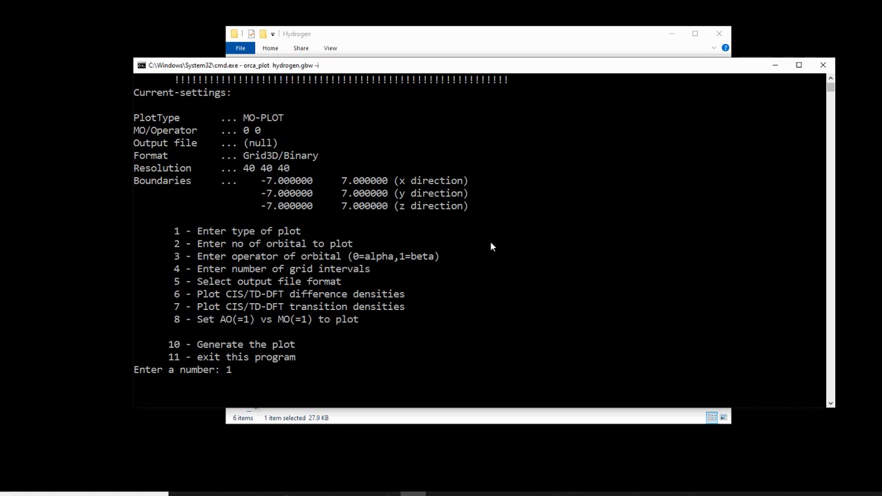
pyautogui.press('enter')
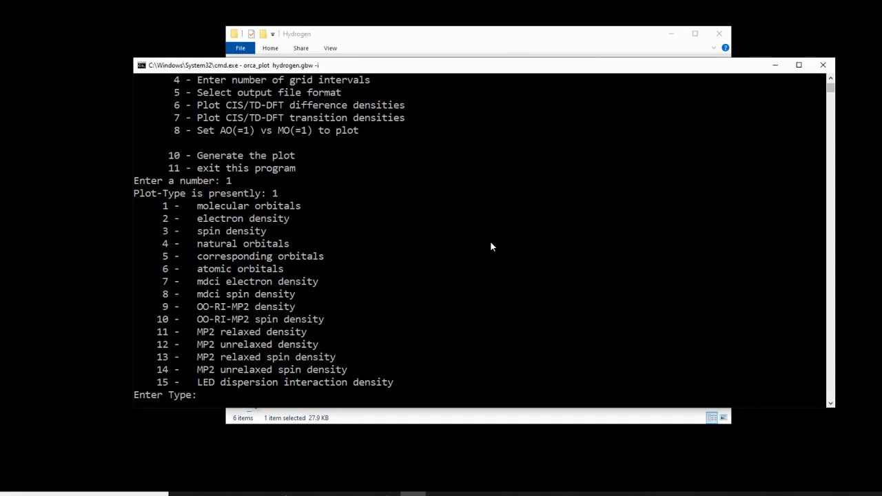
pyautogui.write('6')
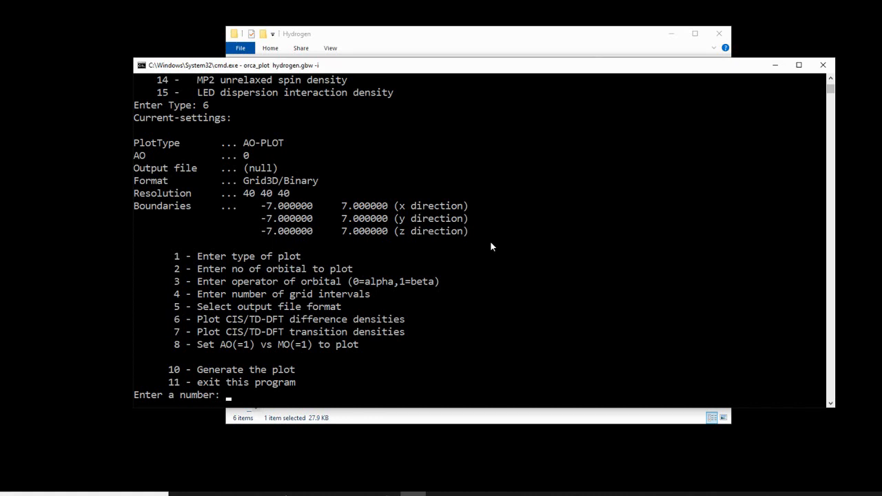
pyautogui.write('2')
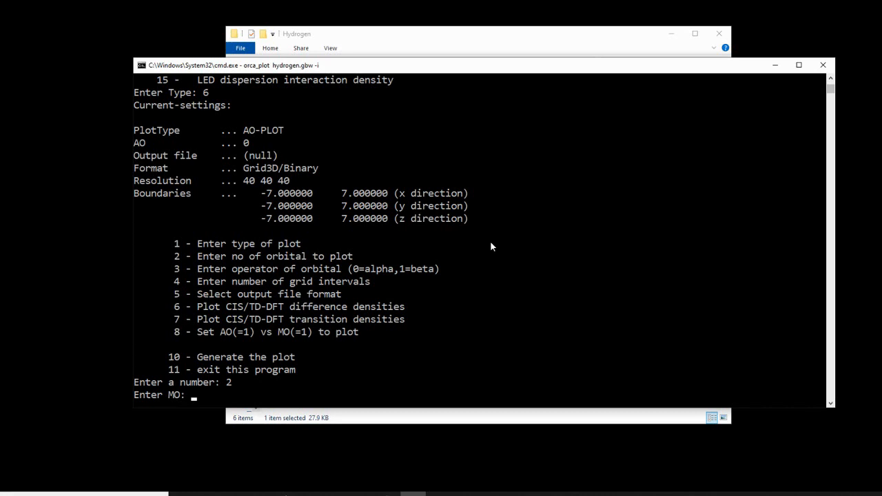
pyautogui.write('0')
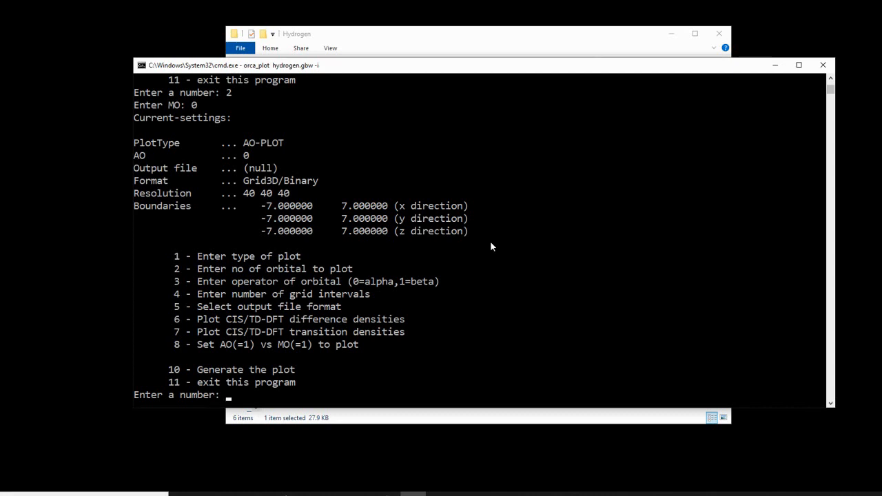
pyautogui.write('5')
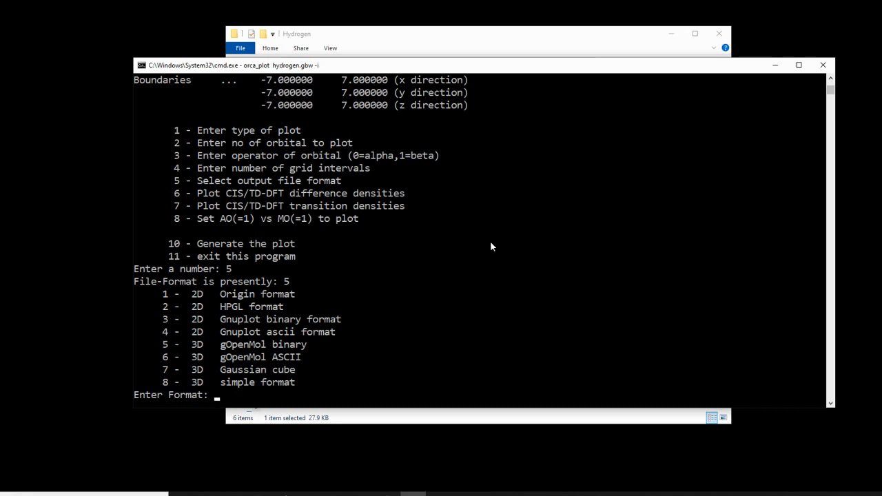
pyautogui.write('7')
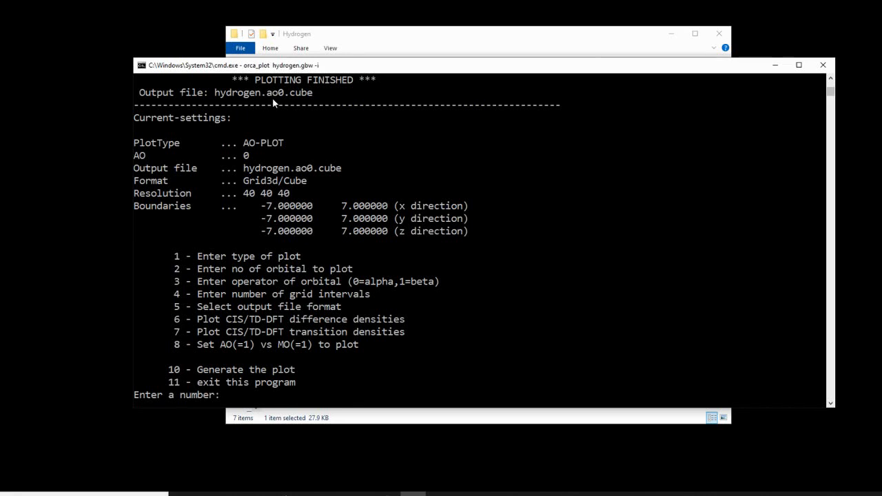
pyautogui.moveTo(307, 146)
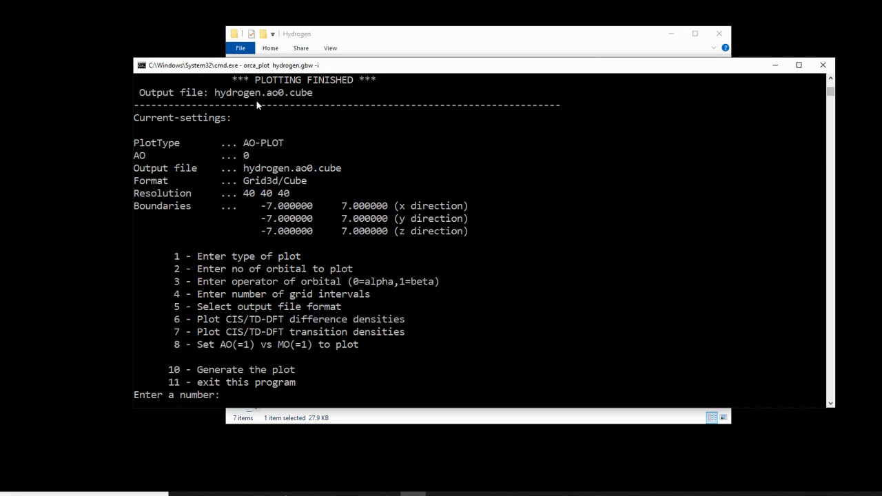
pyautogui.moveTo(268, 97)
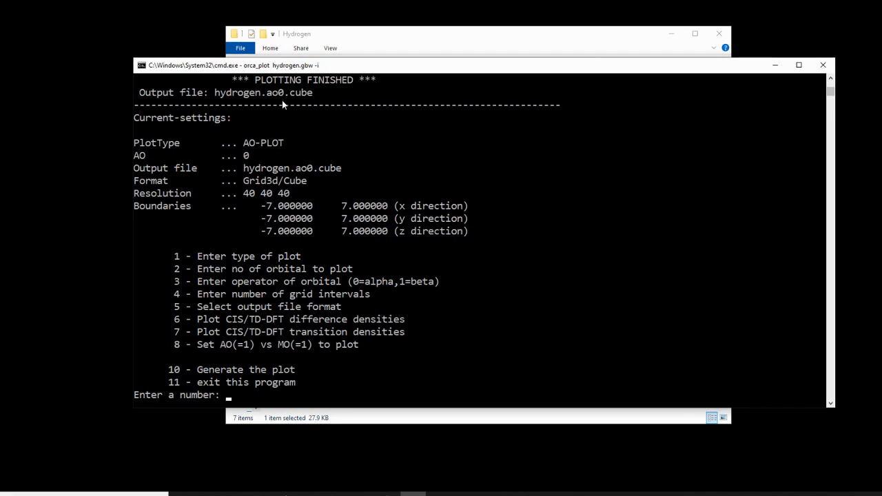
pyautogui.moveTo(290, 105)
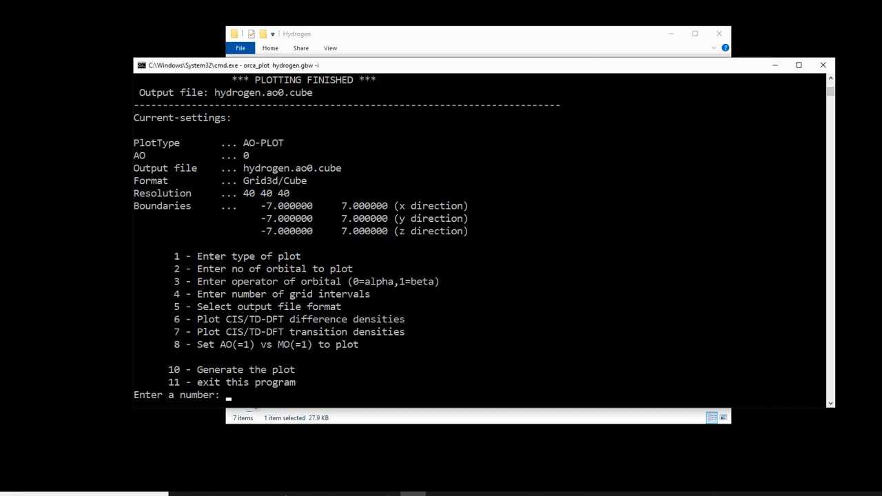
# Enter 11 at the orca_plot prompt to exit the program.
pyautogui.write('11')
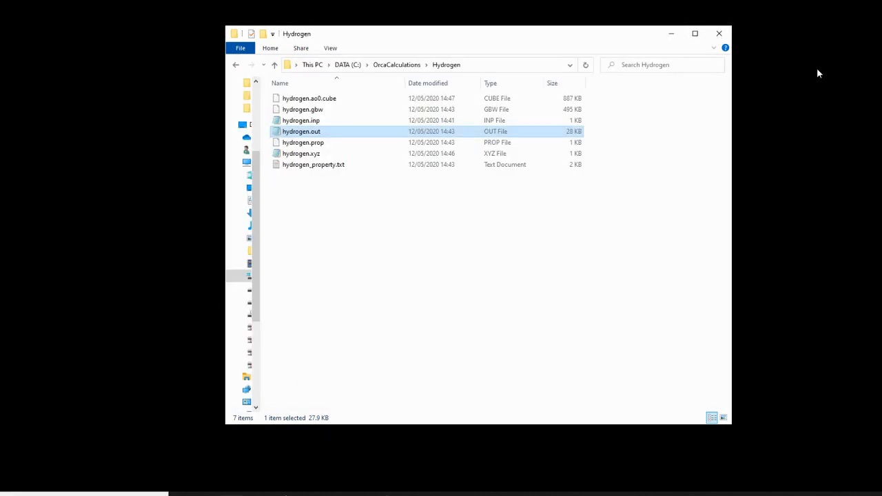
# Select hydrogen.ao0.cube (886 KB) in the Hydrogen folder.
pyautogui.click(309, 98)
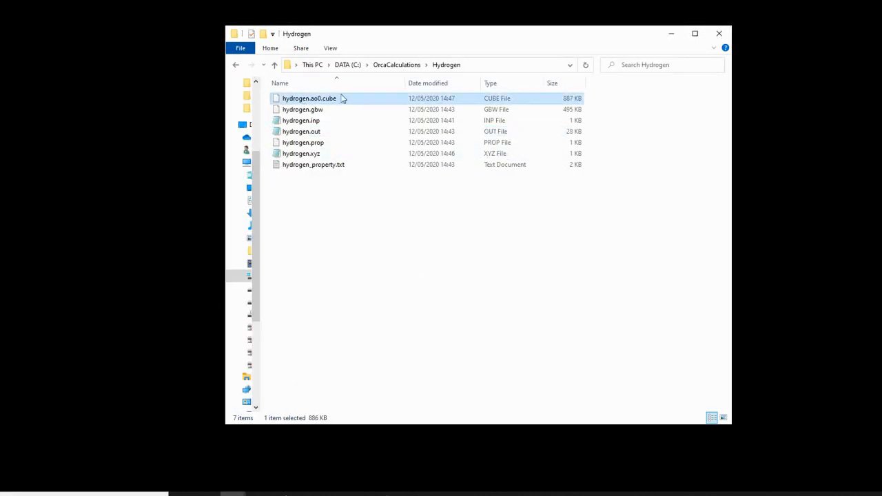
pyautogui.moveTo(317, 98)
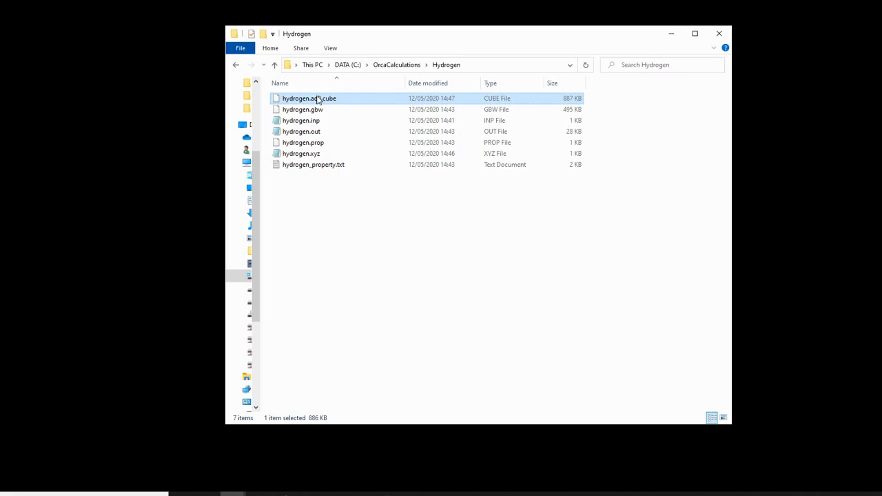
pyautogui.moveTo(316, 98)
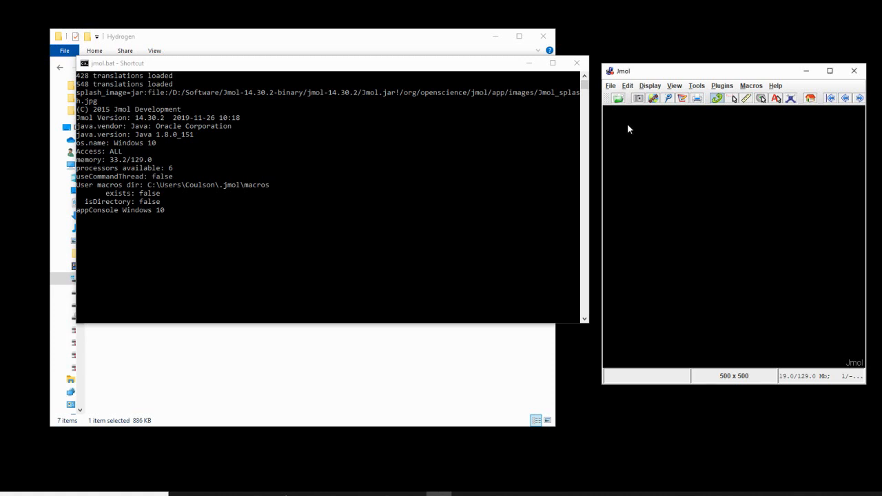
pyautogui.moveTo(628, 136)
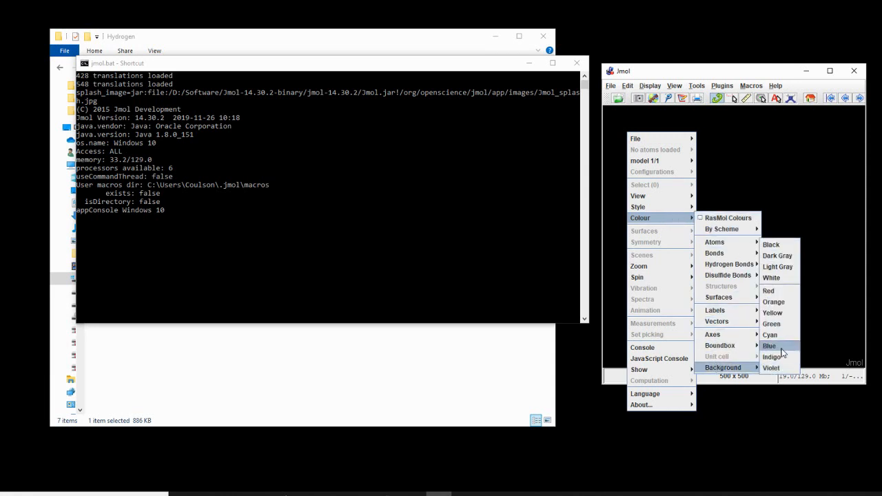
# Set the Jmol viewer background colour from black to white.
pyautogui.click(769, 345)
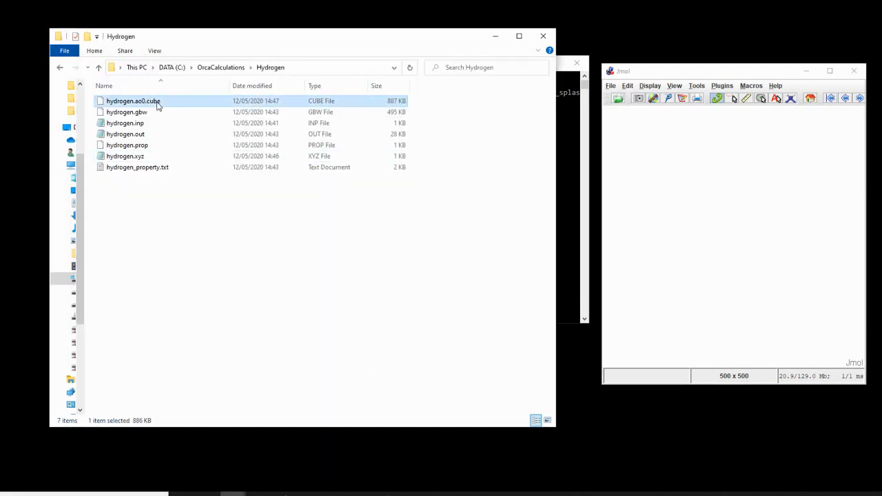
pyautogui.moveTo(153, 107)
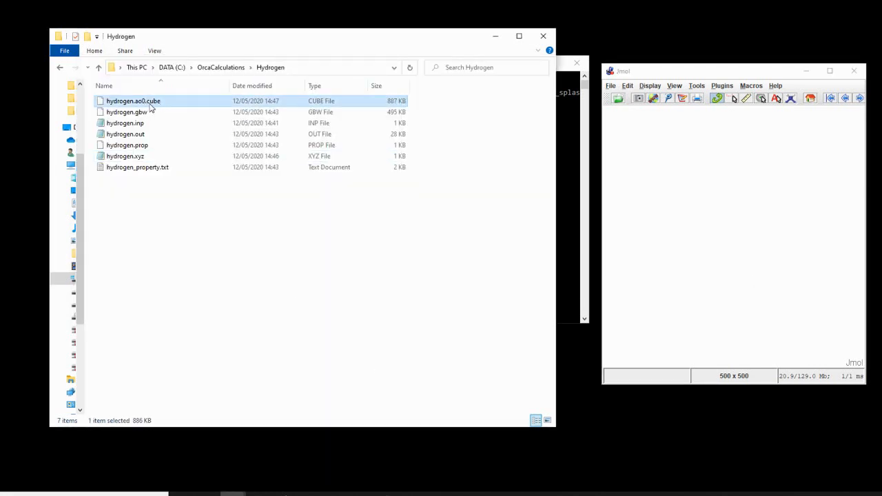
pyautogui.moveTo(675, 209)
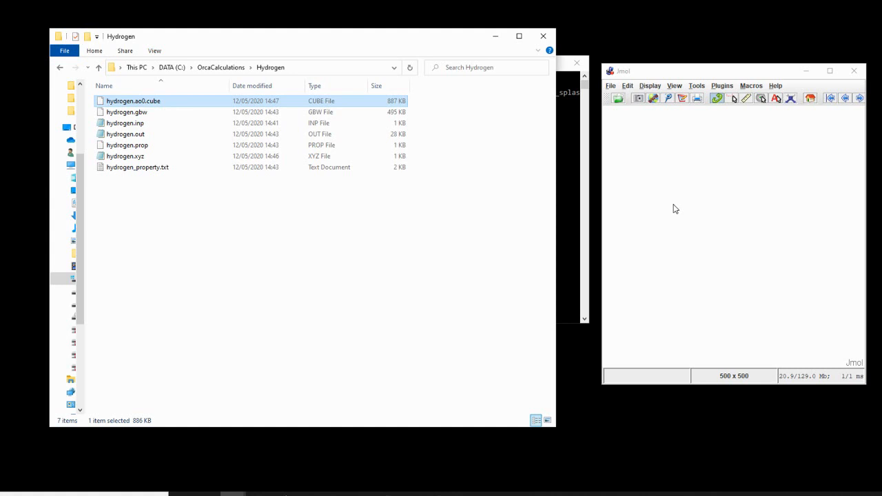
# Load hydrogen.xyz into Jmol so the atom appears inside the hydrogen.ao0.cube orbital surface.
pyautogui.click(165, 204)
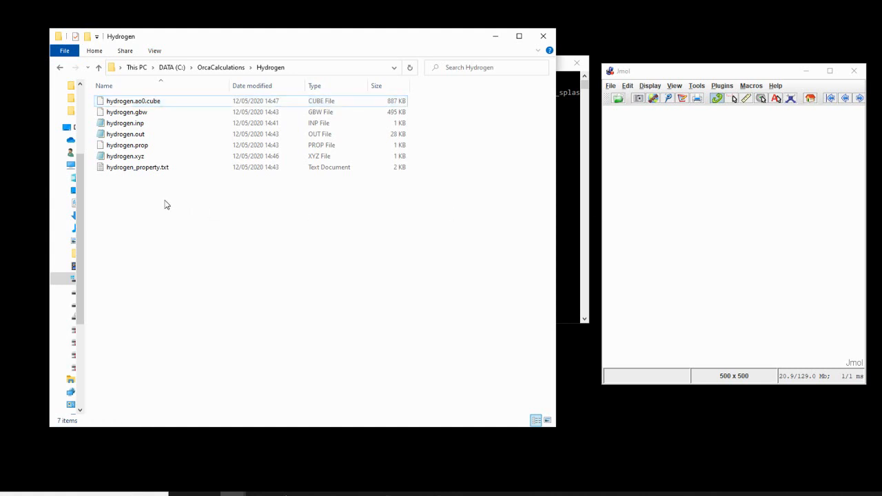
pyautogui.click(125, 155)
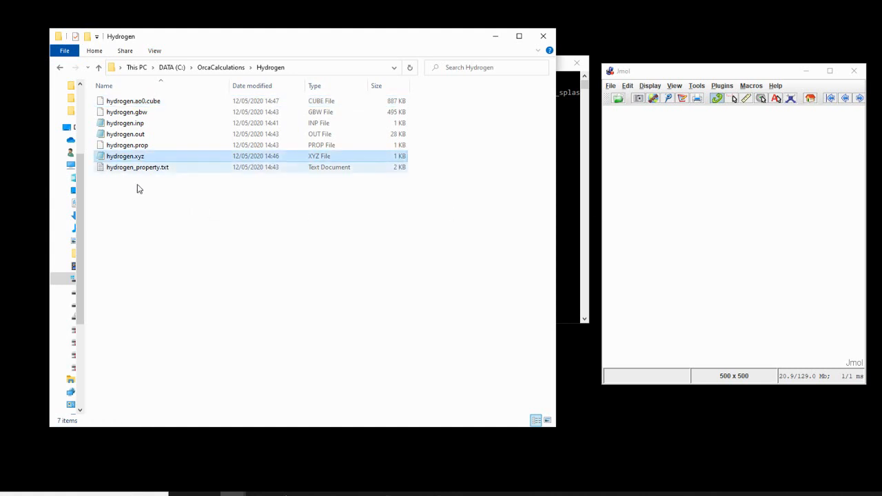
pyautogui.click(125, 156)
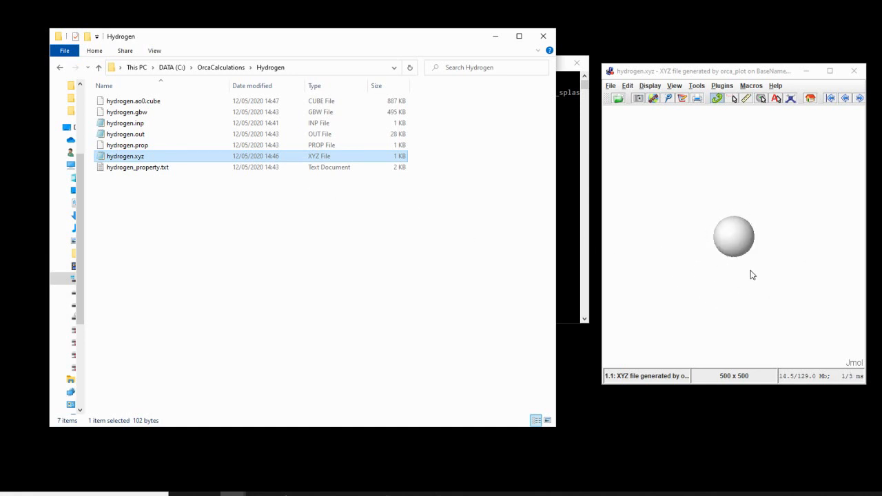
pyautogui.click(733, 236)
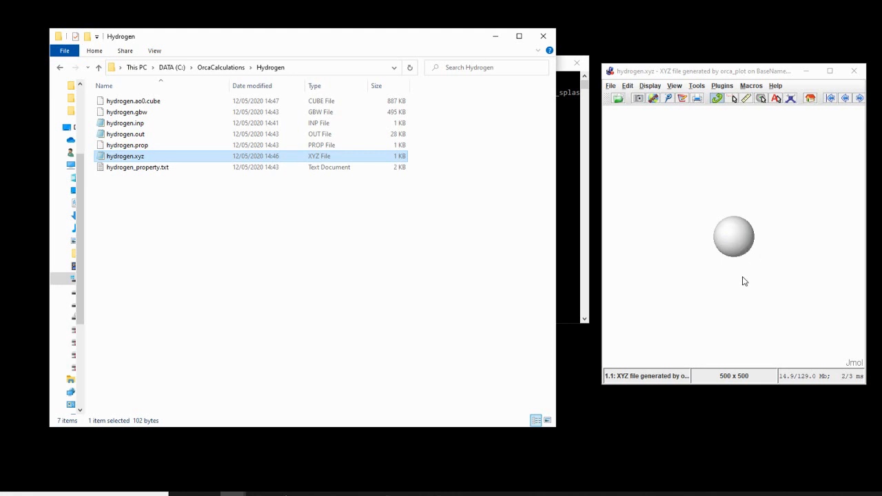
pyautogui.click(133, 100)
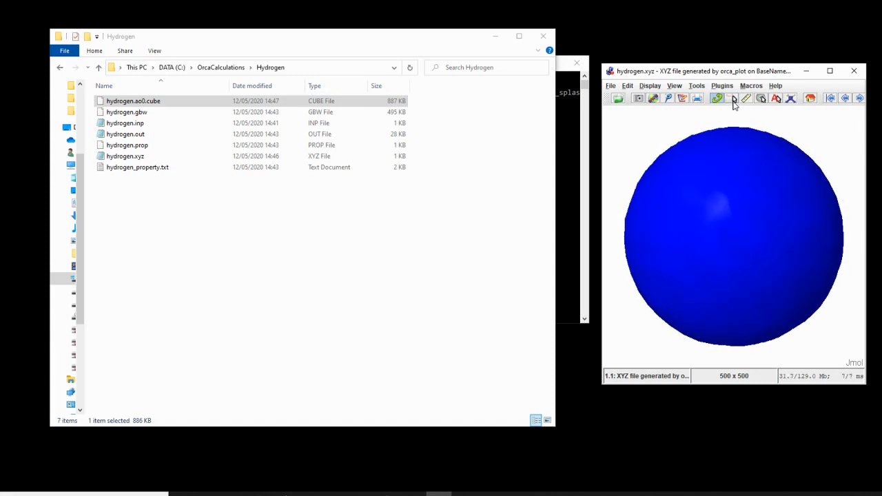
# In SurfaceTool, select isosurface1 and turn Ghost On for the orbital surface.
pyautogui.click(696, 85)
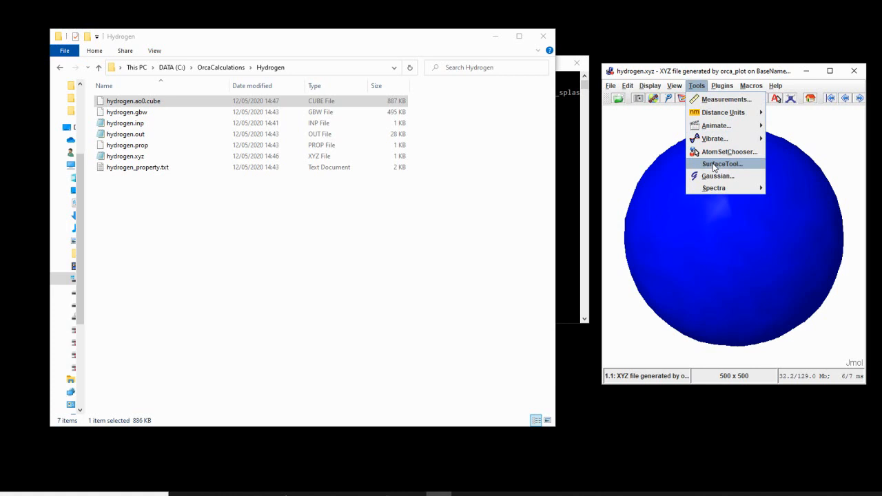
pyautogui.click(721, 164)
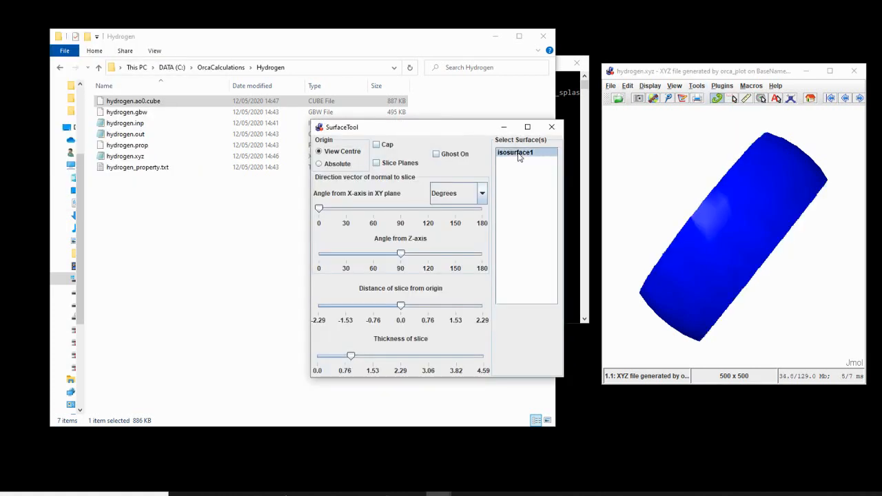
pyautogui.click(436, 153)
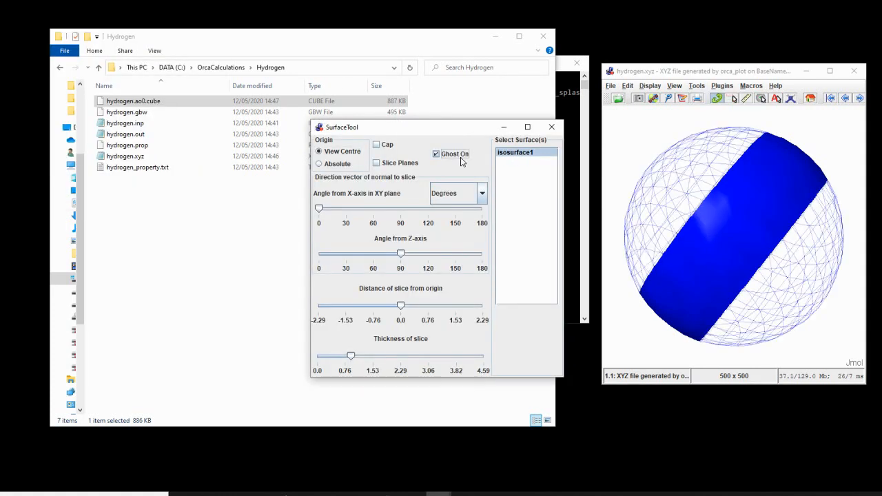
pyautogui.click(436, 153)
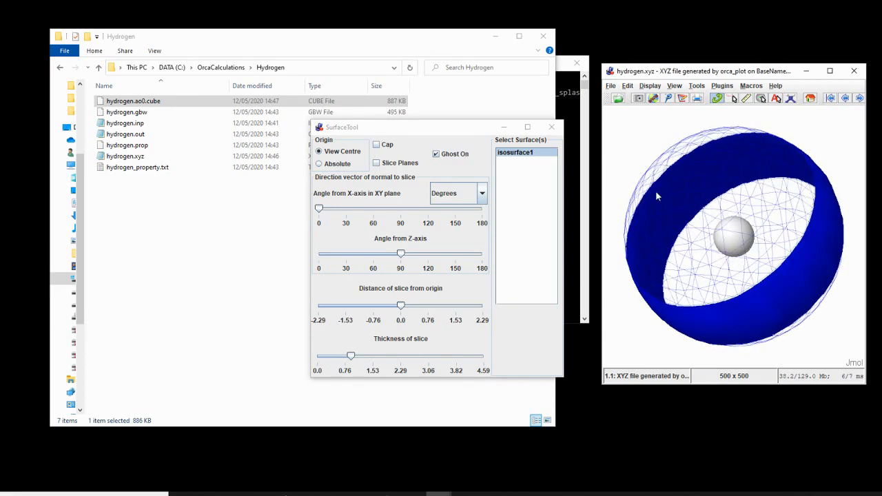
pyautogui.moveTo(682, 208)
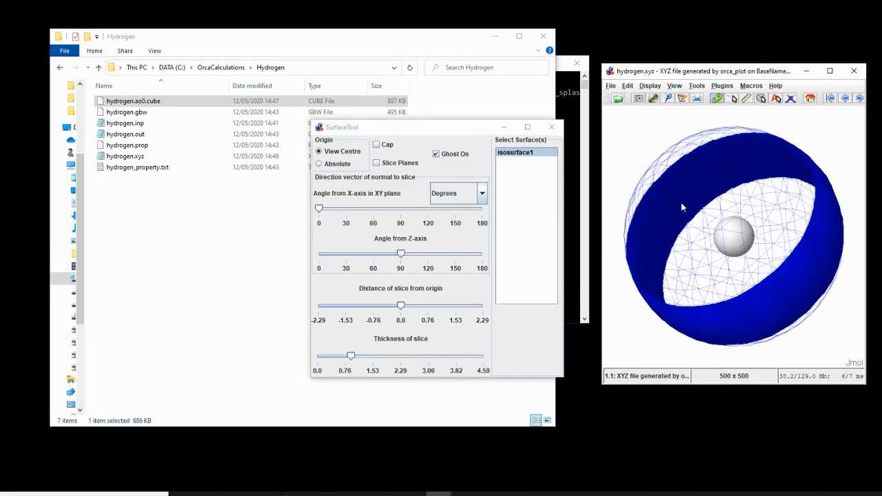
# Rotate the model to view the hydrogen atom through the ghosted band.
pyautogui.moveTo(682, 207); pyautogui.dragTo(709, 184)
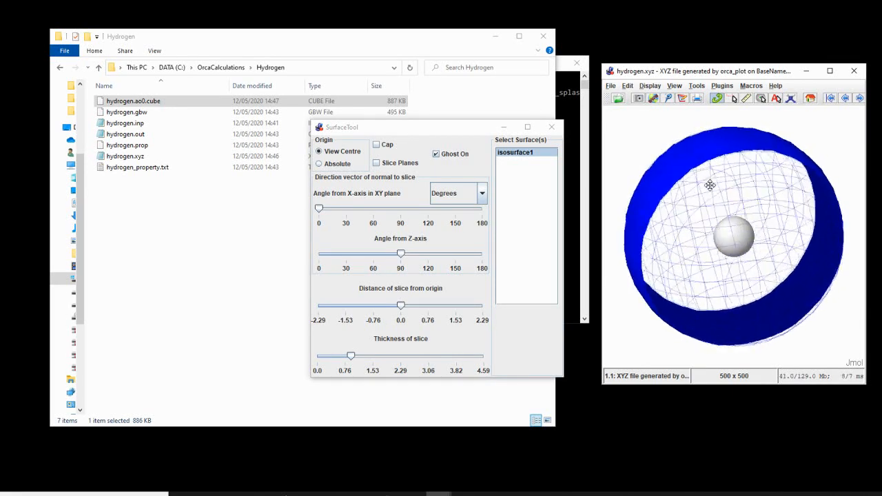
pyautogui.moveTo(709, 185); pyautogui.dragTo(739, 211)
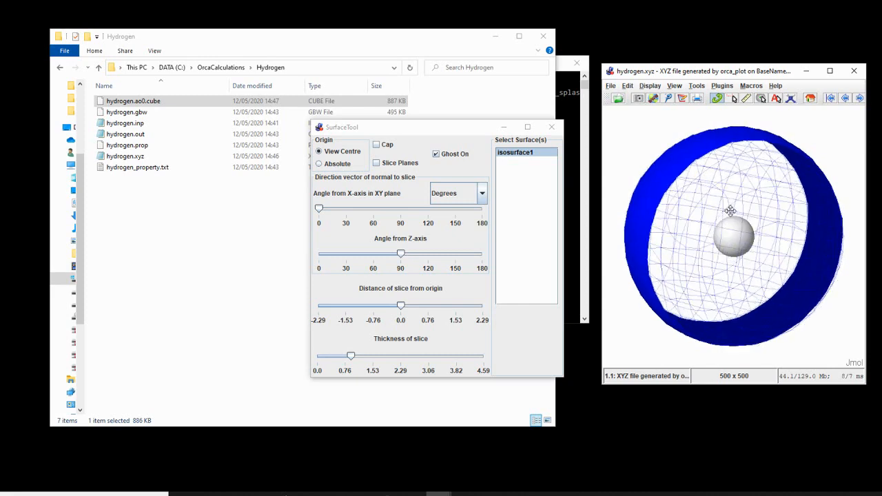
pyautogui.moveTo(730, 210); pyautogui.dragTo(655, 258)
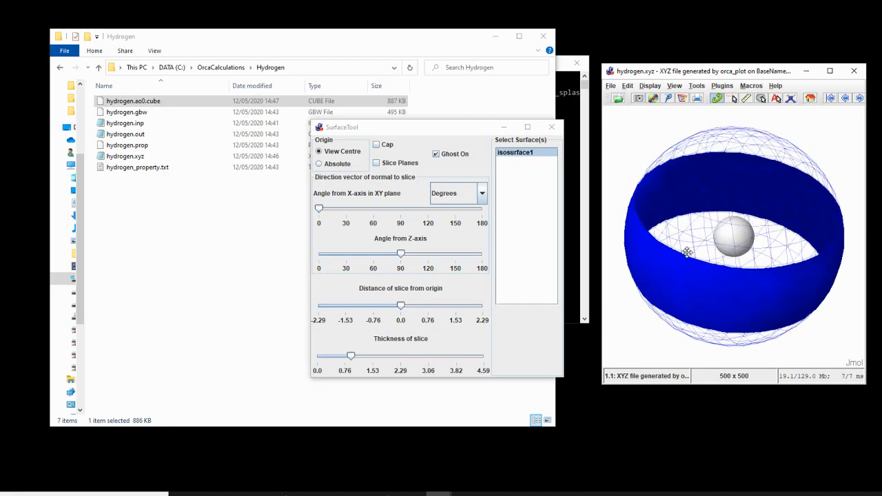
pyautogui.moveTo(687, 252); pyautogui.dragTo(723, 304)
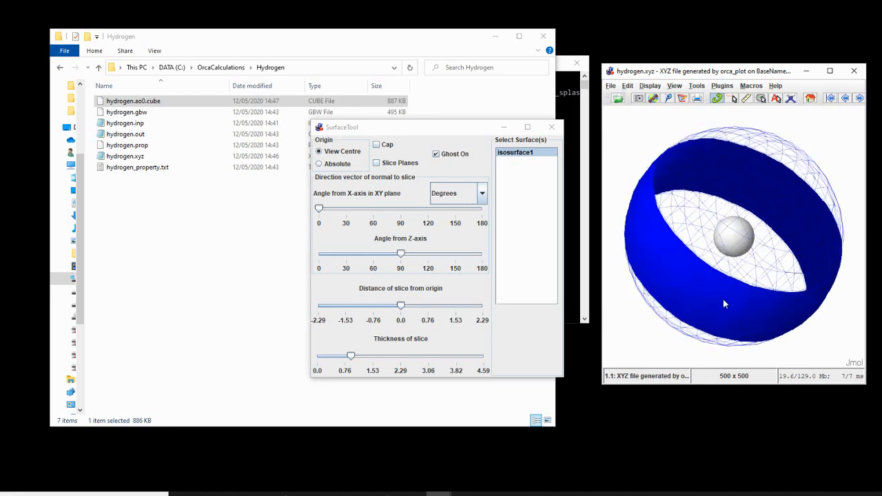
pyautogui.moveTo(709, 302)
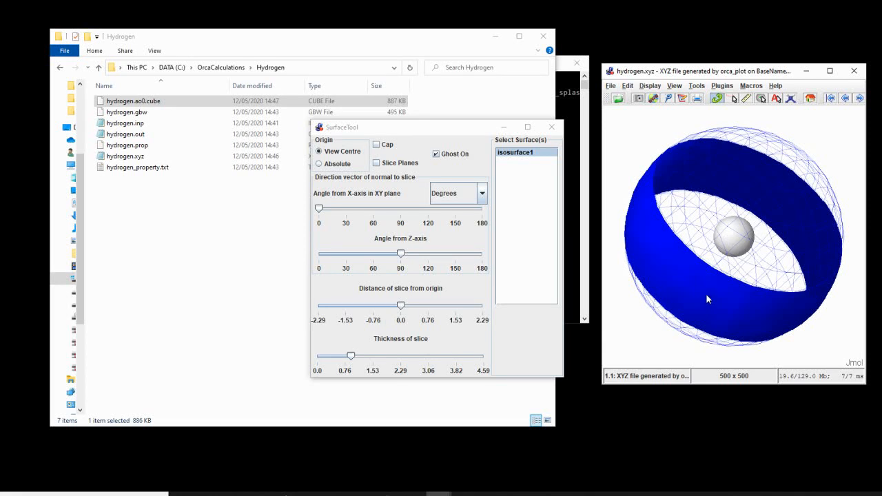
pyautogui.moveTo(714, 301)
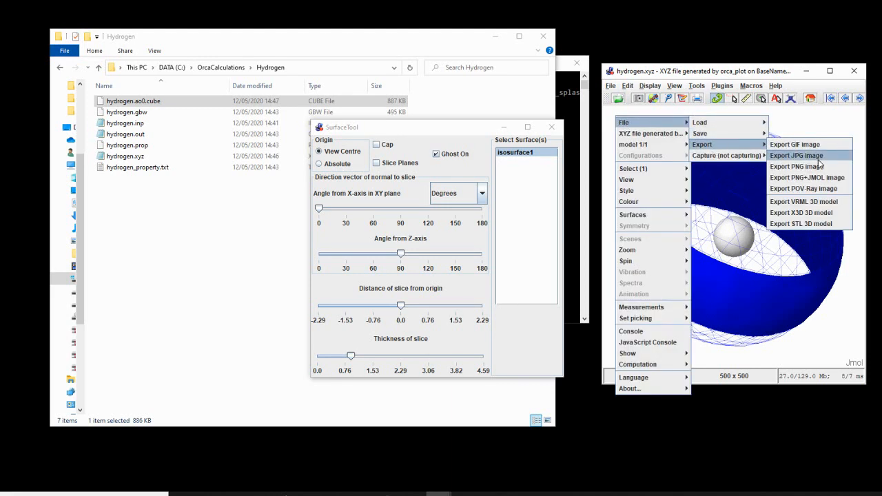
pyautogui.moveTo(806, 166)
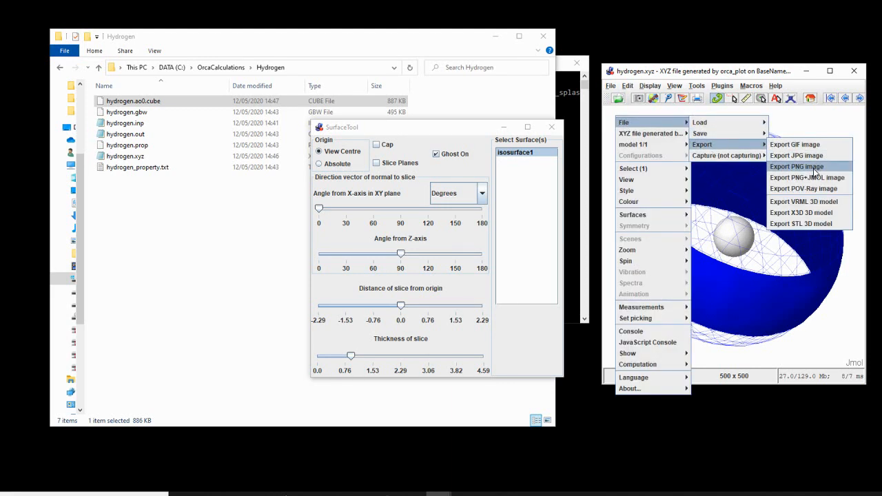
# Choose Export PNG image to save the sliced orbital view as hydrogen.png.
pyautogui.click(795, 166)
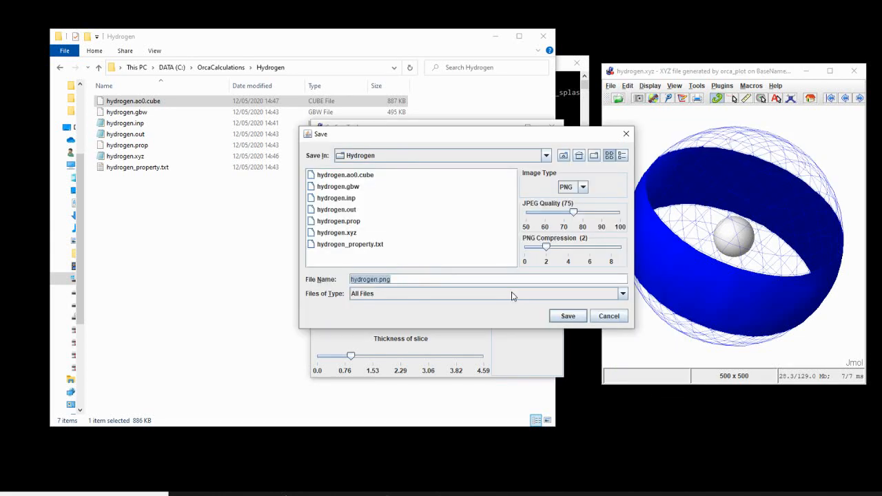